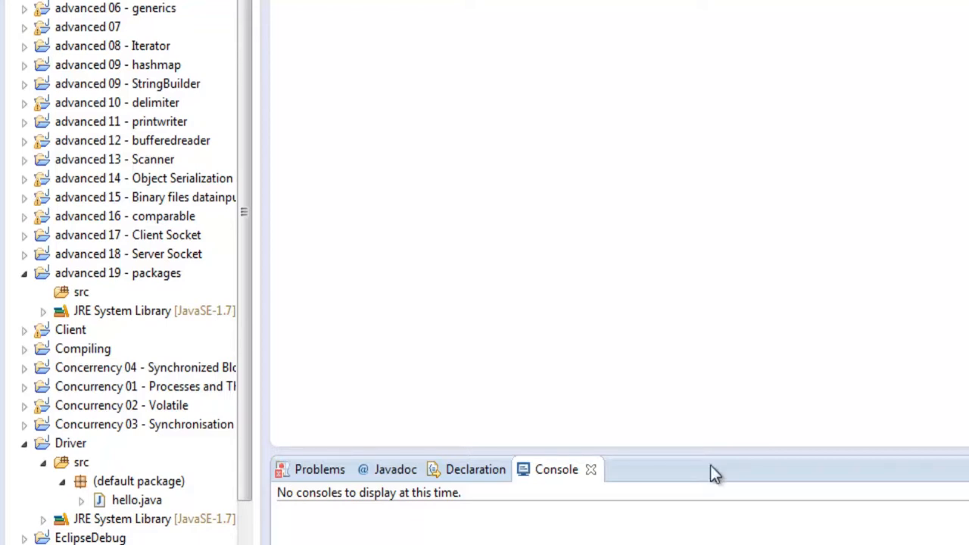
Step: Create class App with a main method stub under src of advanced 19 - packages
{"action": "left_click", "coordinate": [118, 272]}
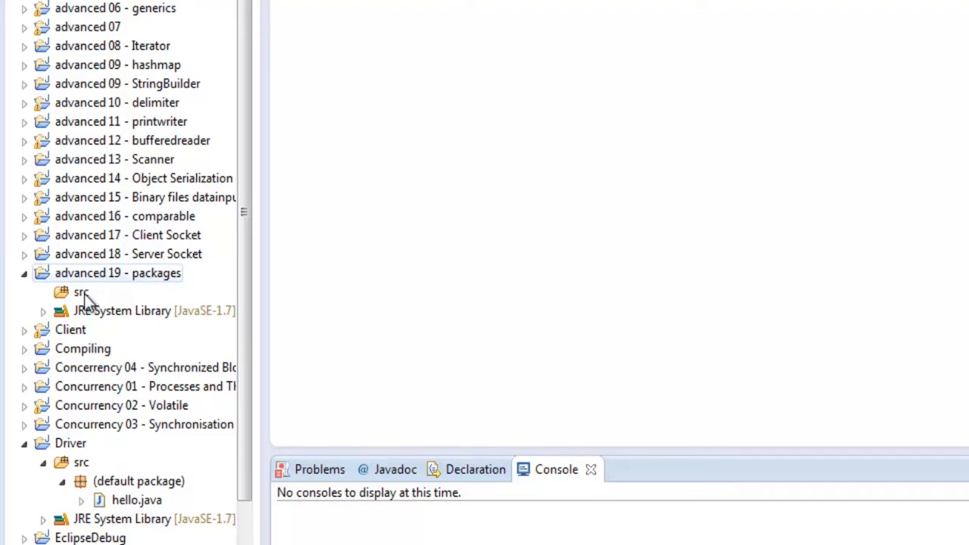
{"action": "left_click", "coordinate": [82, 292]}
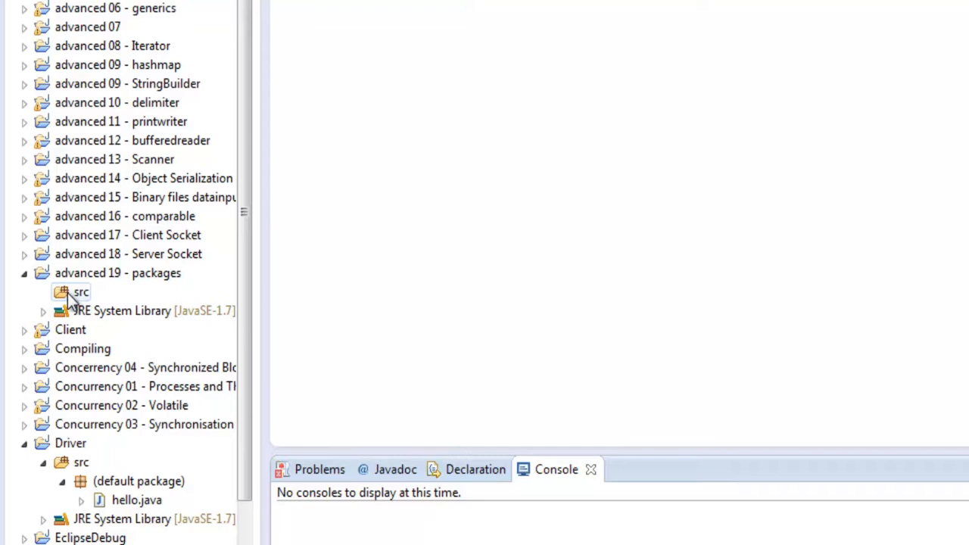
{"action": "right_click", "coordinate": [82, 291]}
{"action": "type", "text": "A"}
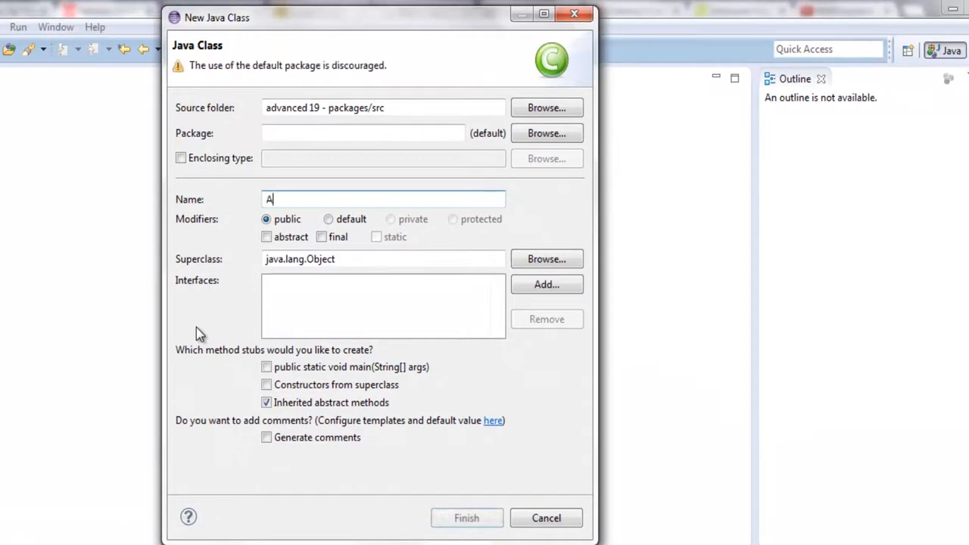
{"action": "type", "text": "pp"}
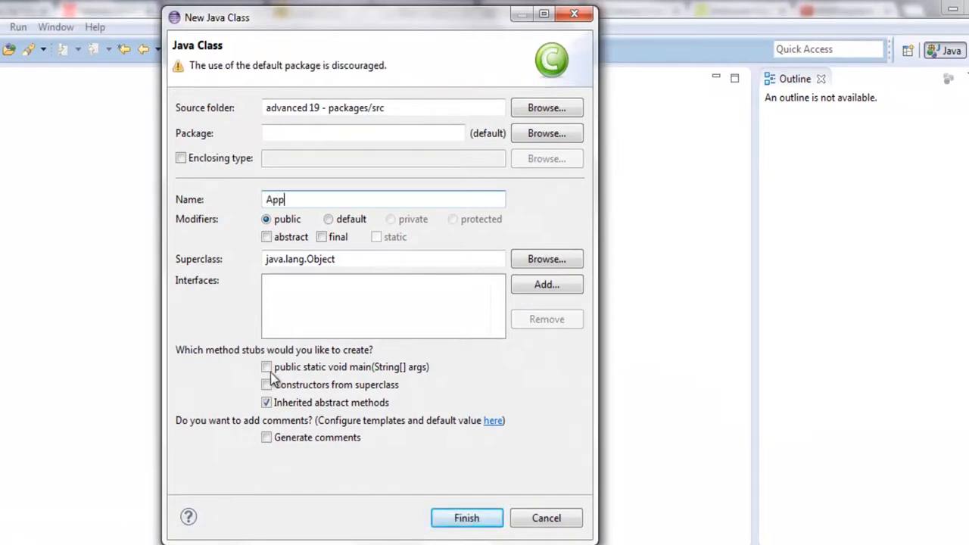
{"action": "left_click", "coordinate": [466, 518]}
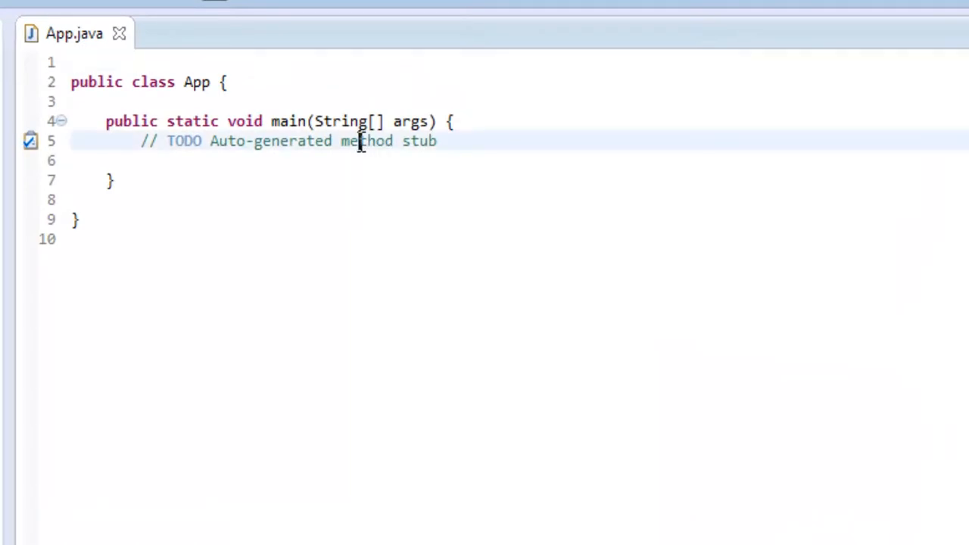
Step: Remove the TODO comment from main and select App.java in the Package Explorer
{"action": "key", "text": "Delete"}
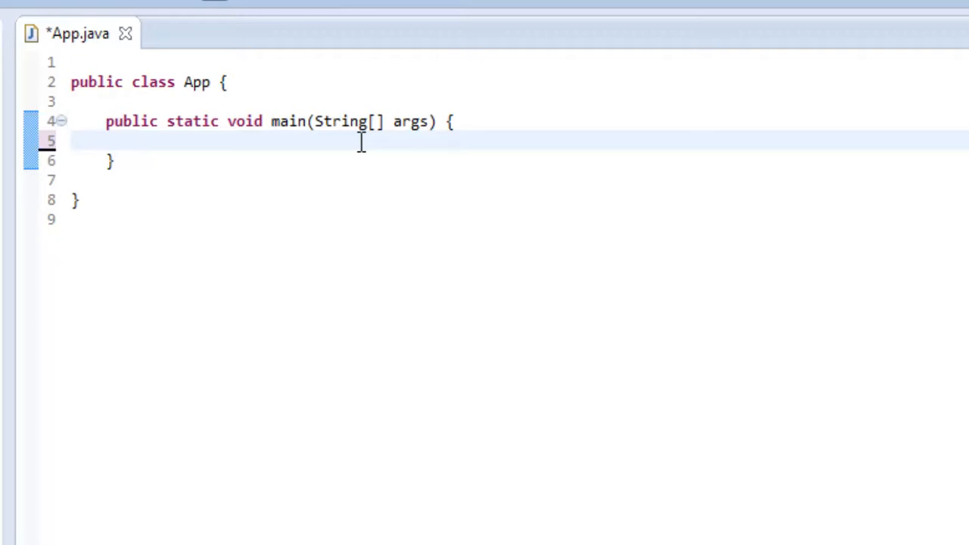
{"action": "mouse_move", "coordinate": [130, 251]}
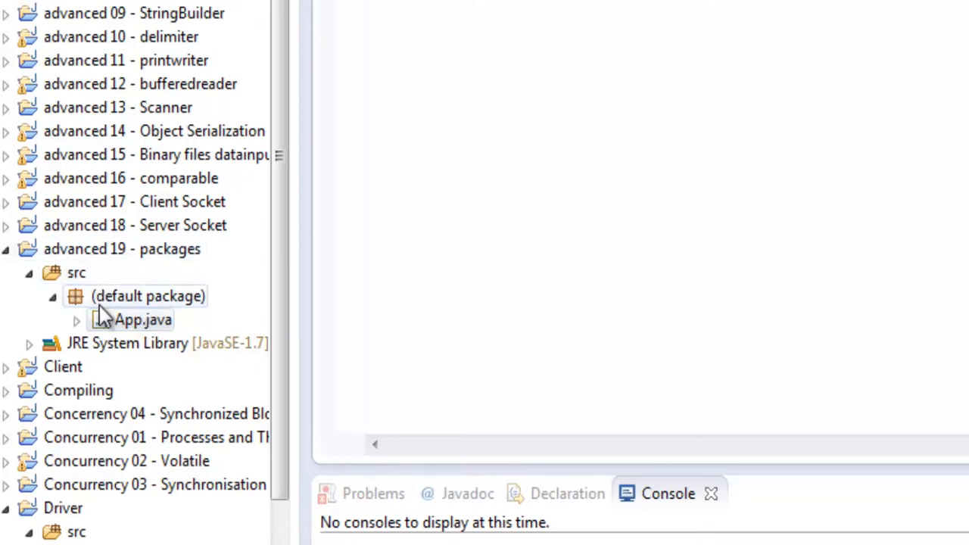
{"action": "left_click", "coordinate": [142, 319]}
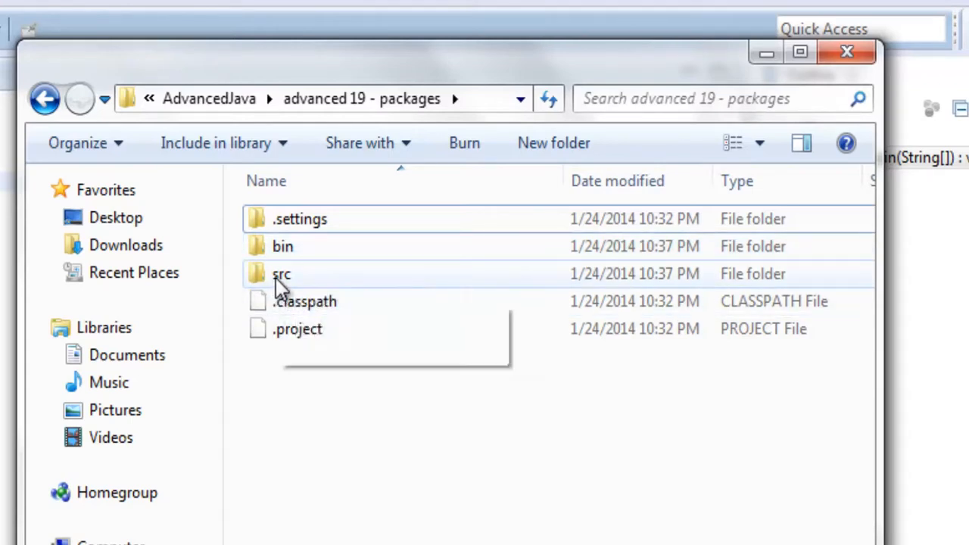
Step: Inspect the project's src folder in Explorer, showing only the App file, then go back
{"action": "double_click", "coordinate": [282, 273]}
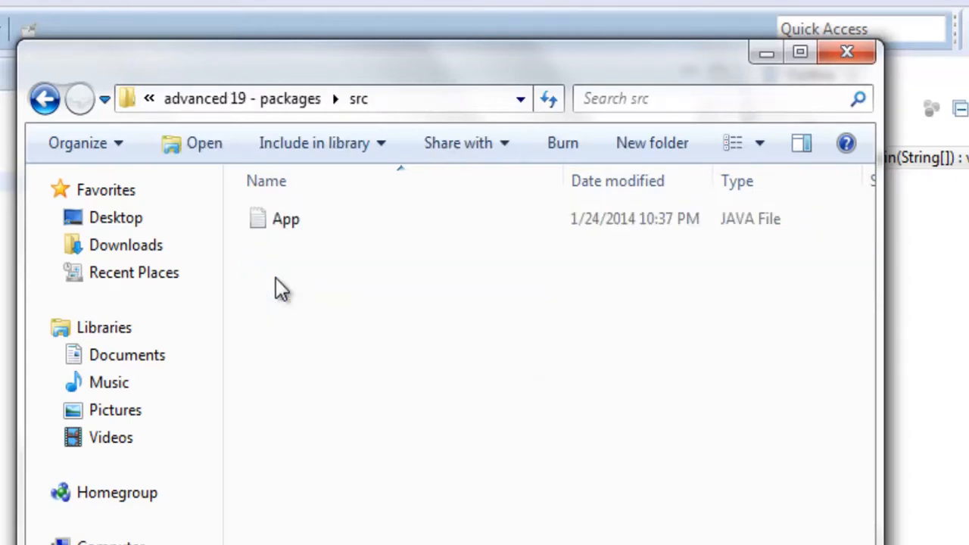
{"action": "left_click", "coordinate": [284, 218]}
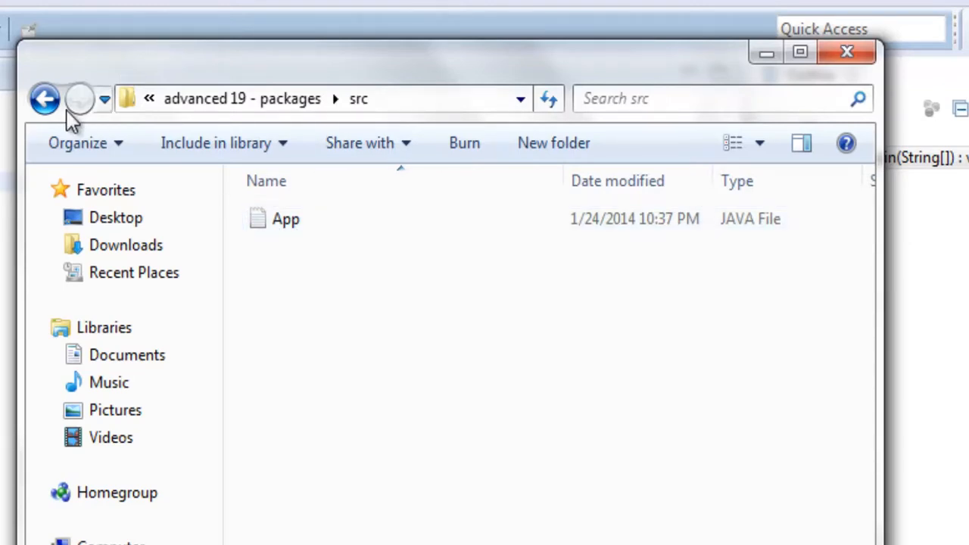
{"action": "left_click", "coordinate": [44, 99]}
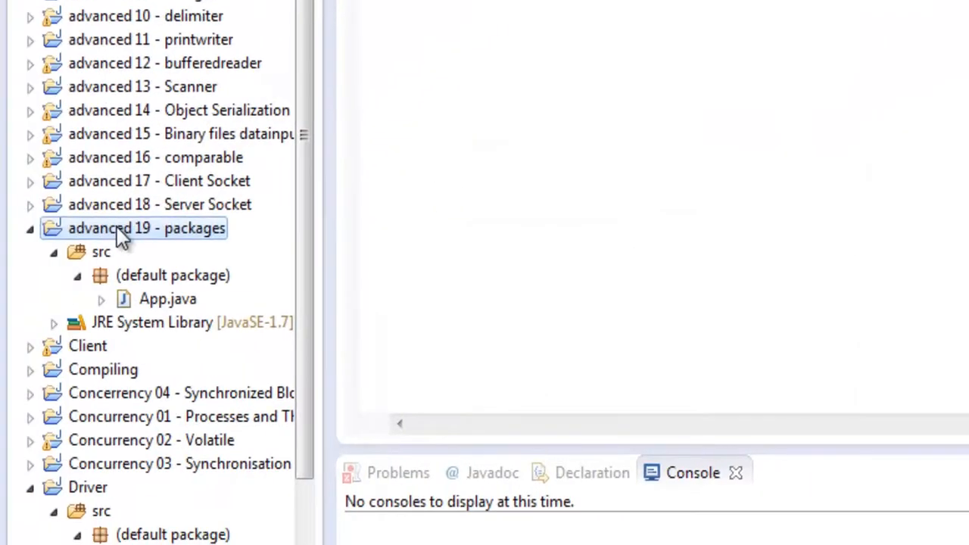
Step: Create a package named Names under src in advanced 19 - packages
{"action": "right_click", "coordinate": [145, 227]}
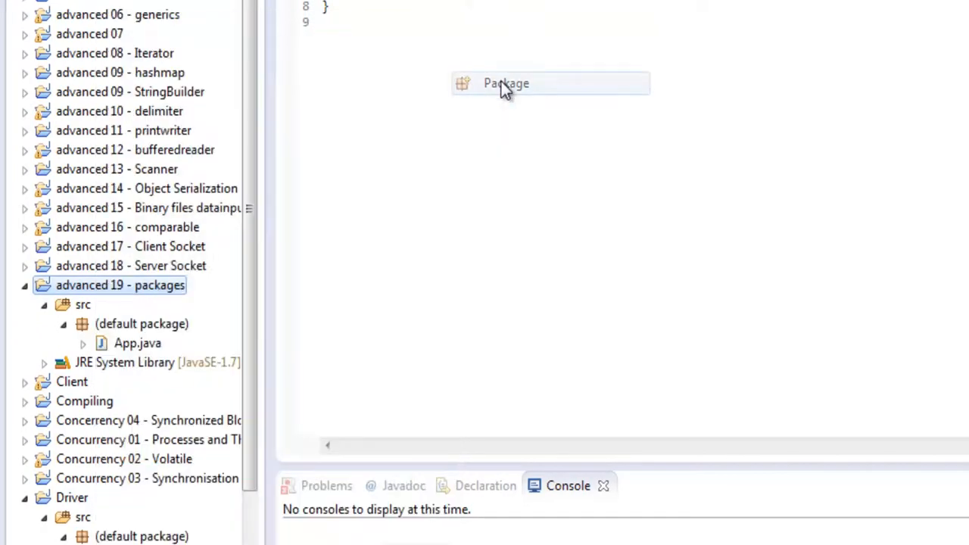
{"action": "left_click", "coordinate": [505, 83]}
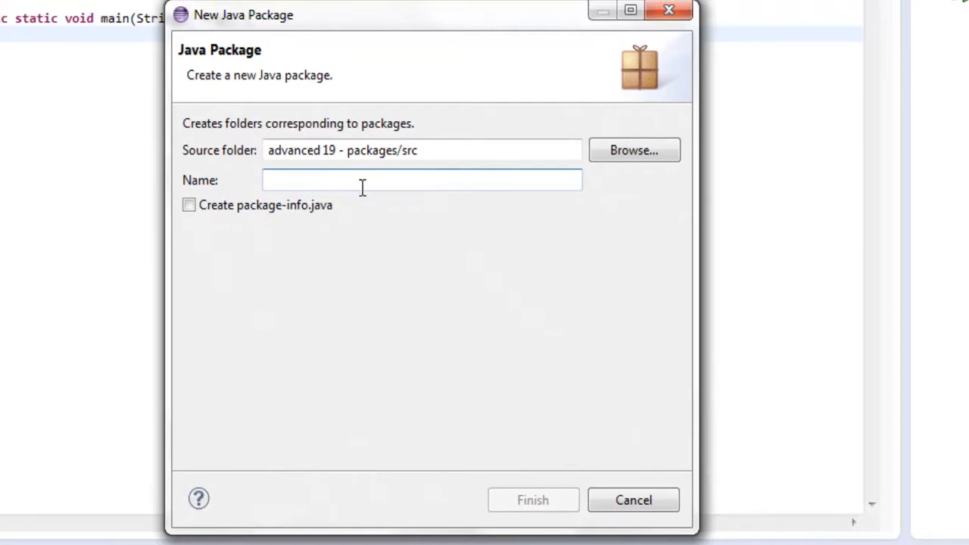
{"action": "type", "text": "Names"}
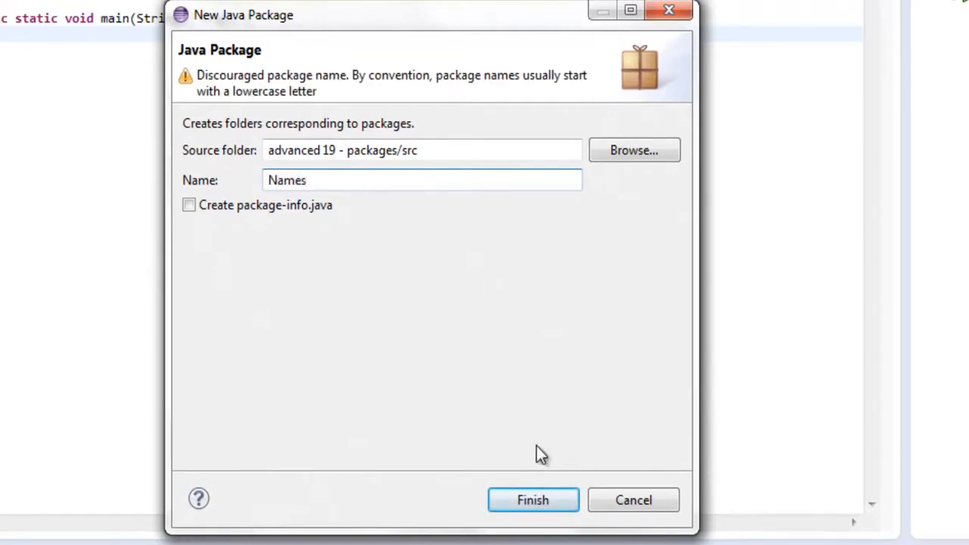
{"action": "left_click", "coordinate": [533, 500]}
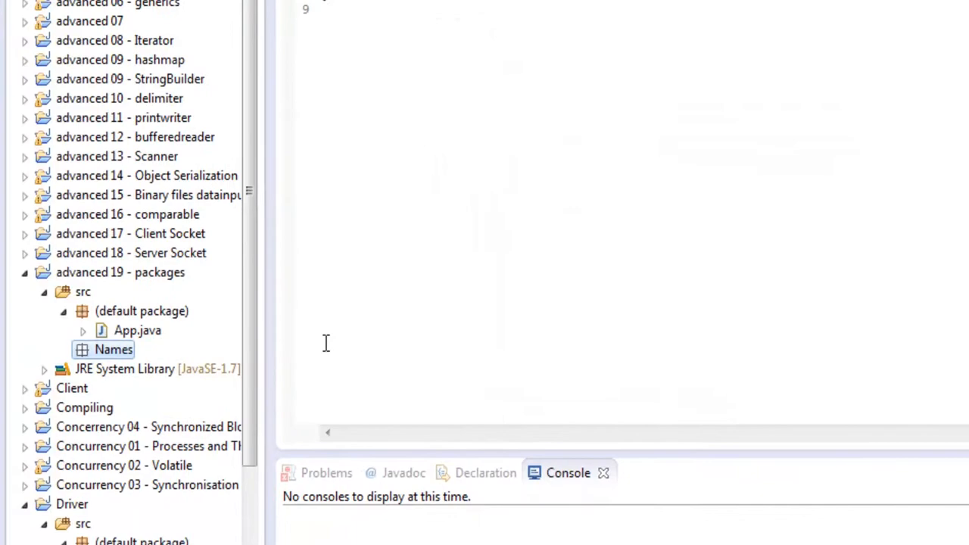
Step: Create a public class Mike inside the Names package
{"action": "right_click", "coordinate": [114, 348]}
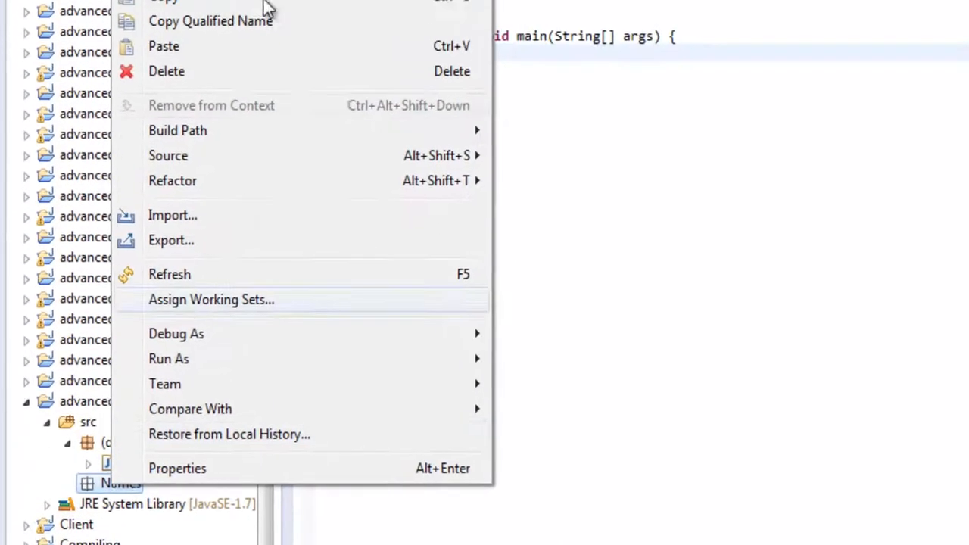
{"action": "mouse_move", "coordinate": [179, 46]}
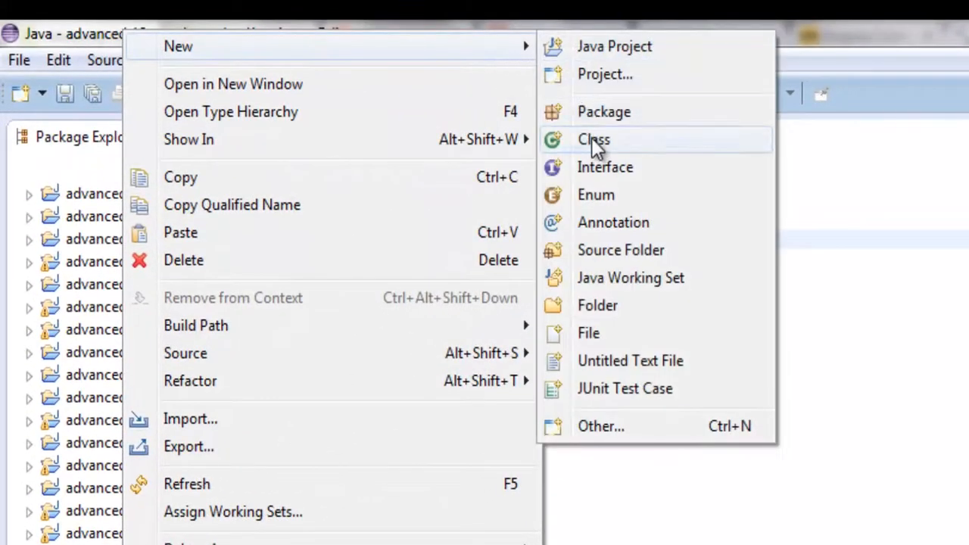
{"action": "left_click", "coordinate": [594, 140]}
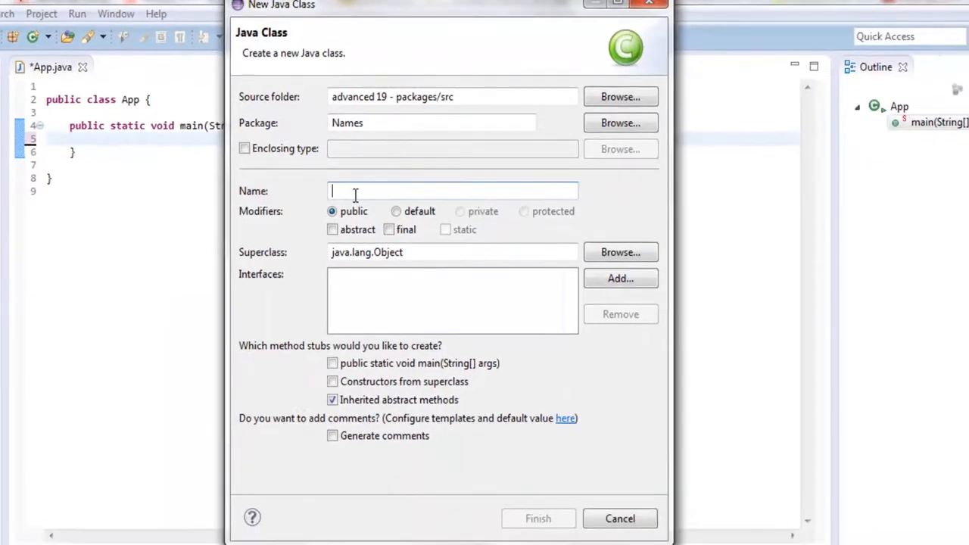
{"action": "type", "text": "Mi"}
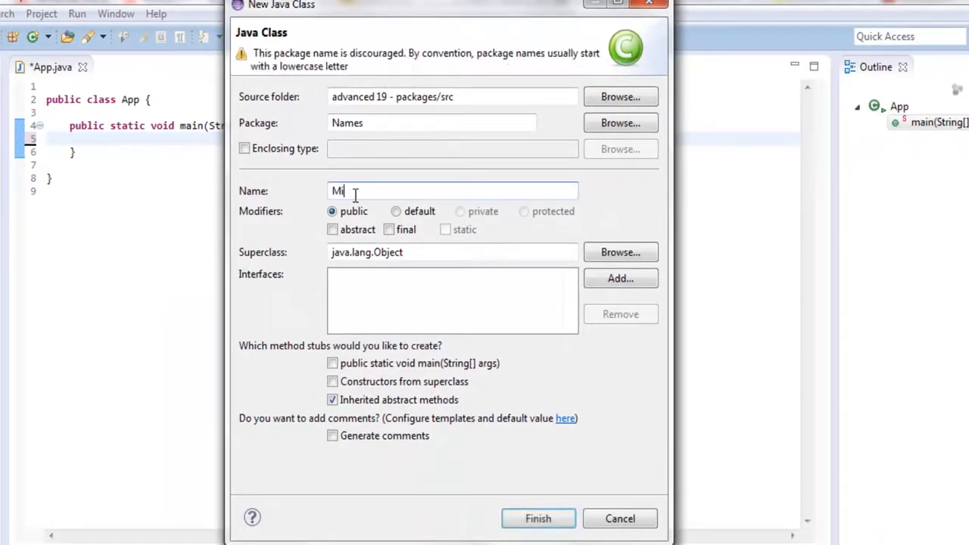
{"action": "type", "text": "ke"}
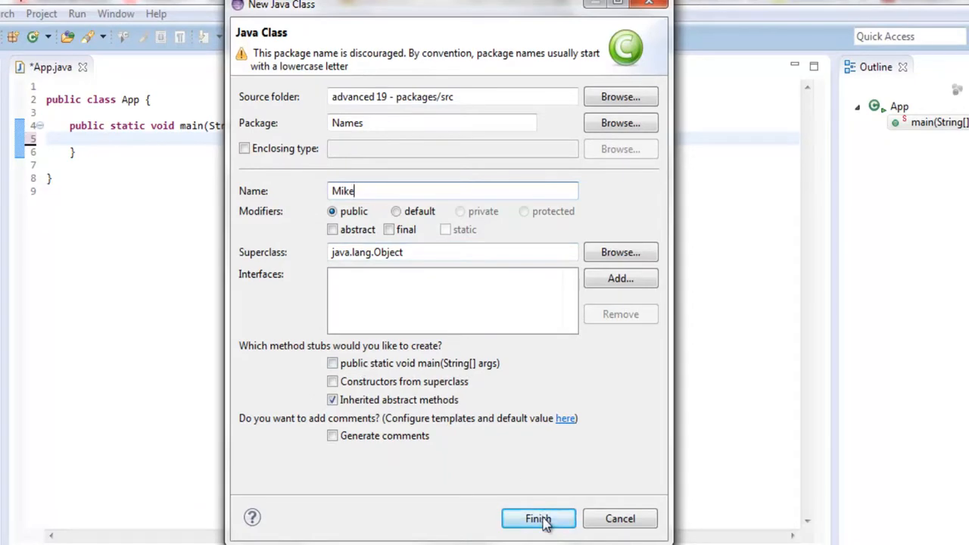
{"action": "left_click", "coordinate": [539, 518]}
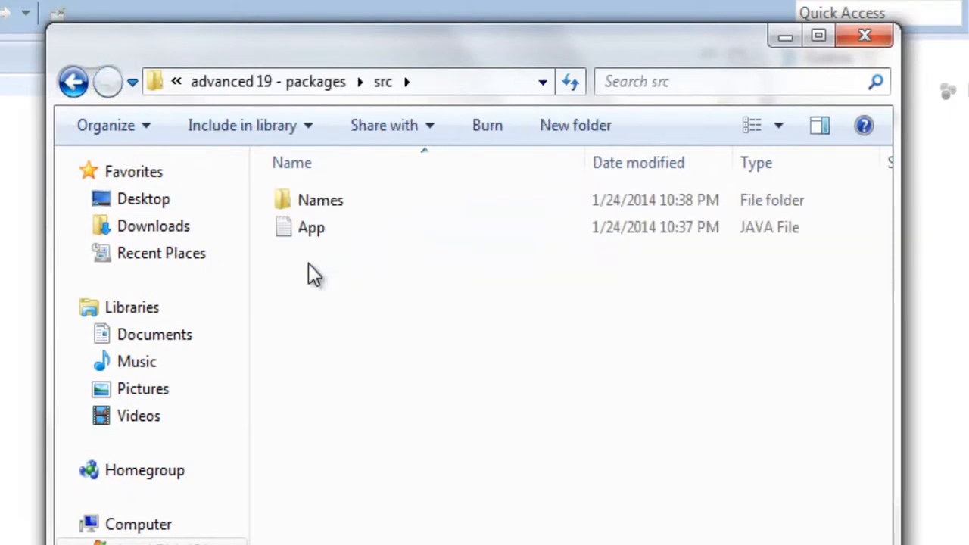
Step: Open the Names folder inside src in Explorer
{"action": "double_click", "coordinate": [321, 200]}
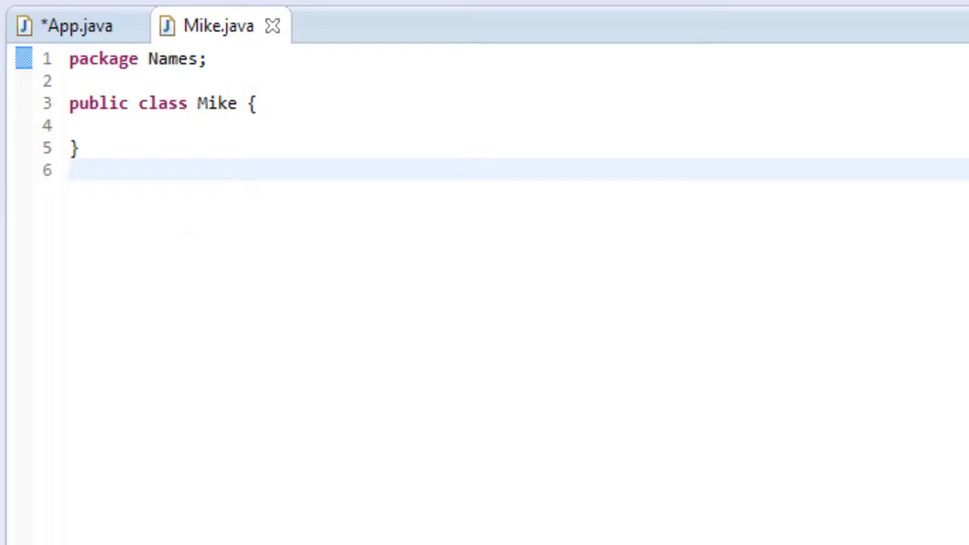
Step: In App.java's main, write Mike mike = new Mike(); (Mike not yet imported)
{"action": "left_click", "coordinate": [76, 24]}
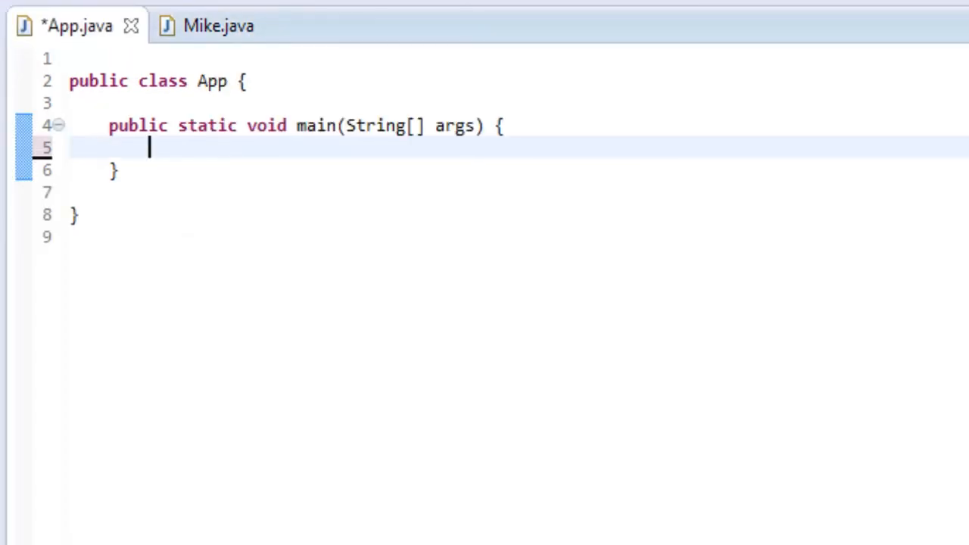
{"action": "type", "text": "Mike m"}
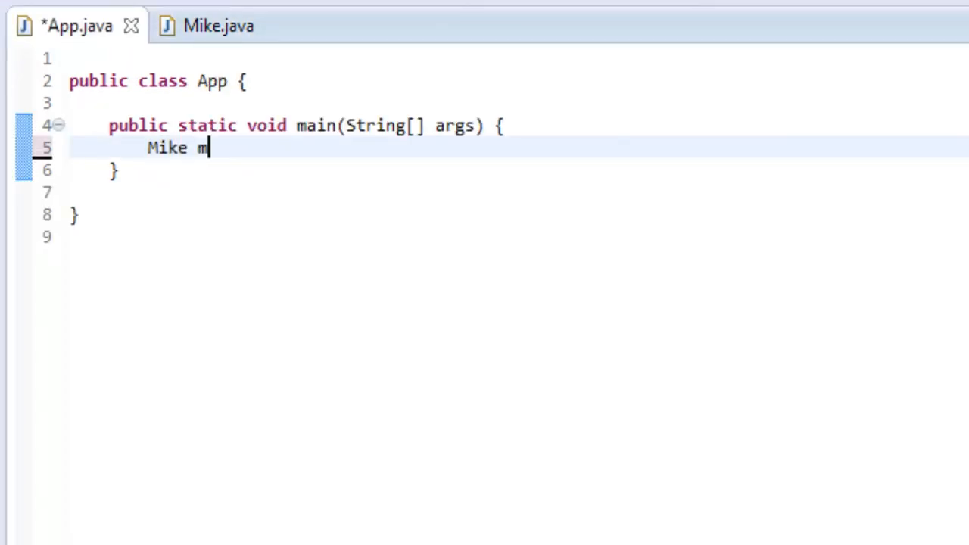
{"action": "type", "text": "ike = neww"}
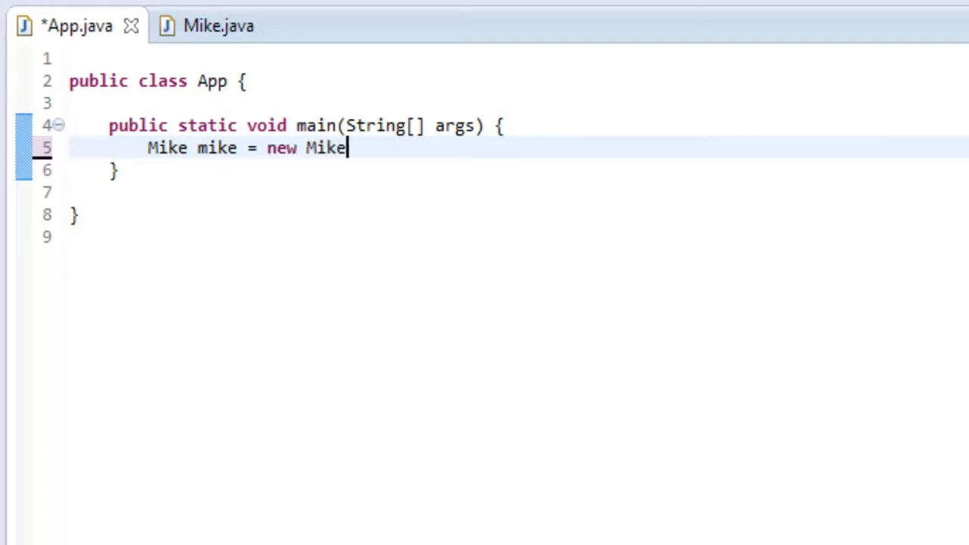
{"action": "type", "text": "();"}
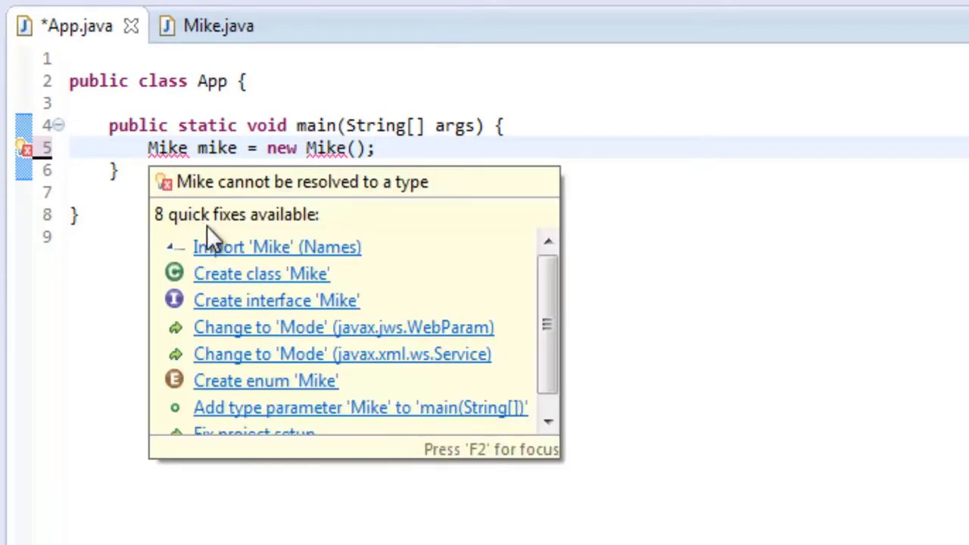
Step: Apply the quick fix importing Names.Mike, then select the advanced 19 - packages project
{"action": "left_click", "coordinate": [276, 247]}
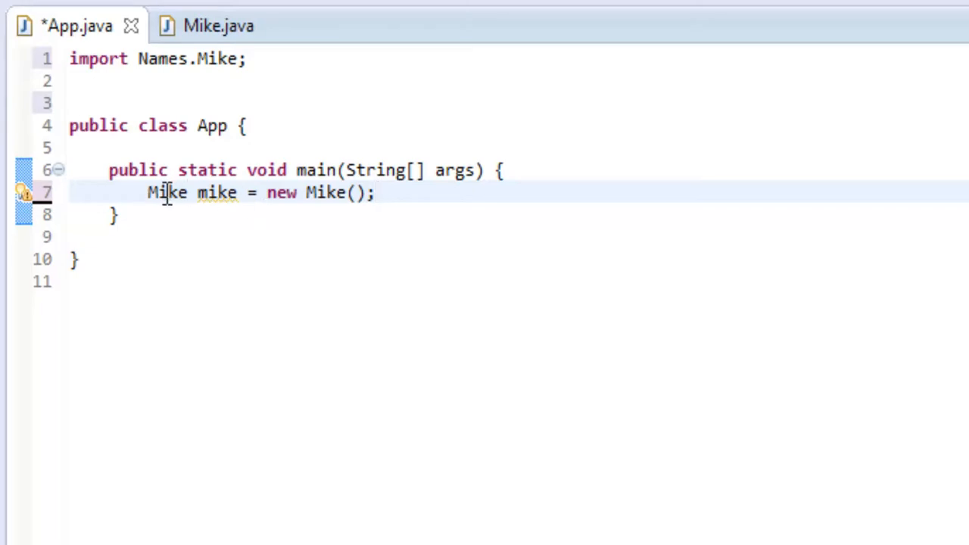
{"action": "mouse_move", "coordinate": [415, 194]}
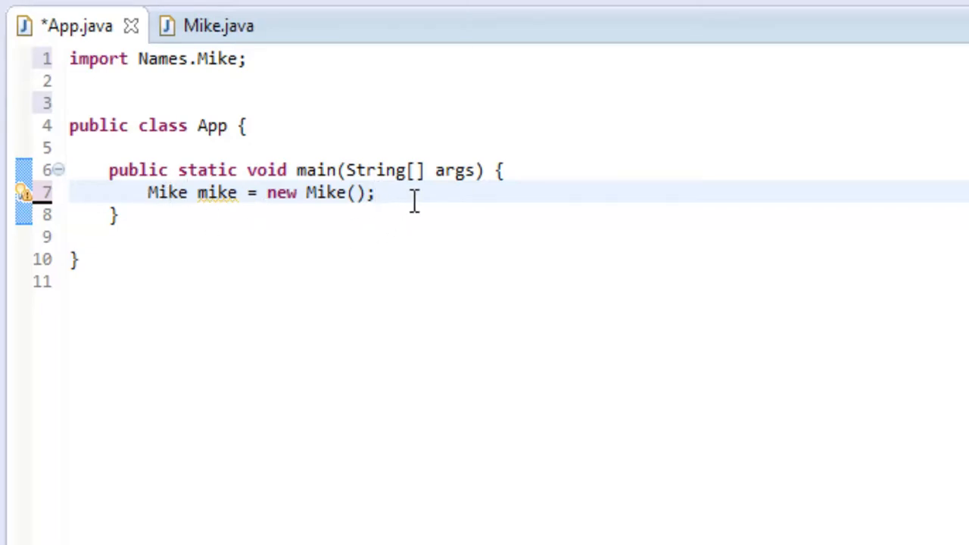
{"action": "mouse_move", "coordinate": [499, 270]}
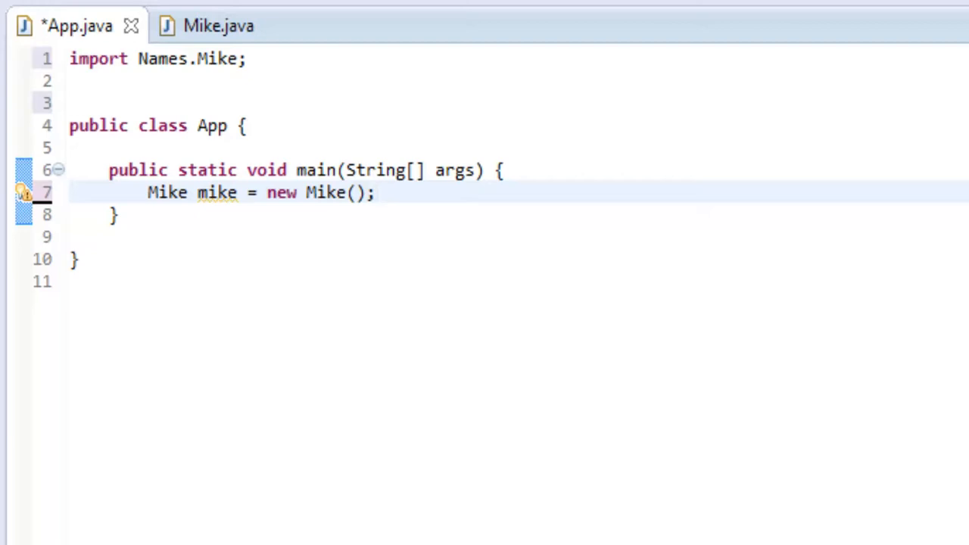
{"action": "left_click", "coordinate": [374, 193]}
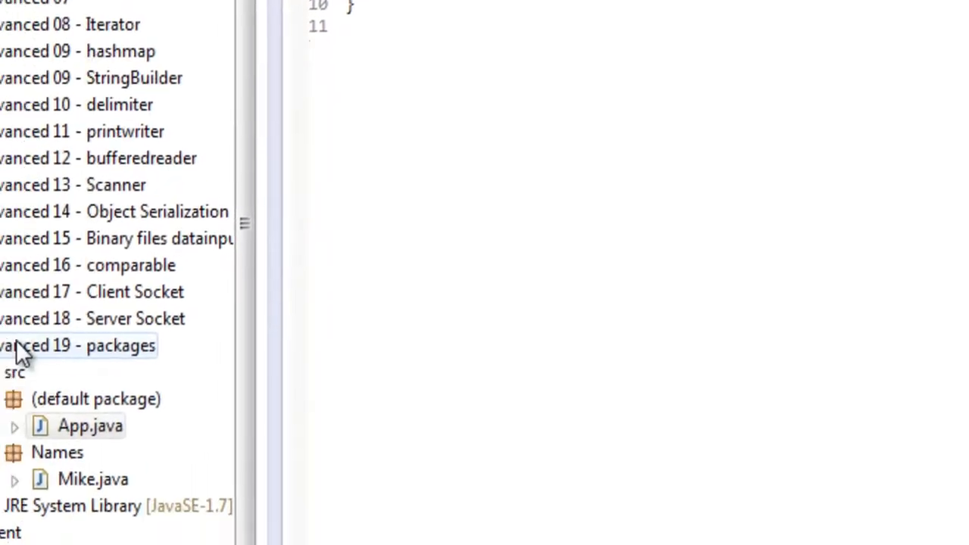
Step: Start a new package in the advanced 19 - packages src folder
{"action": "right_click", "coordinate": [76, 345]}
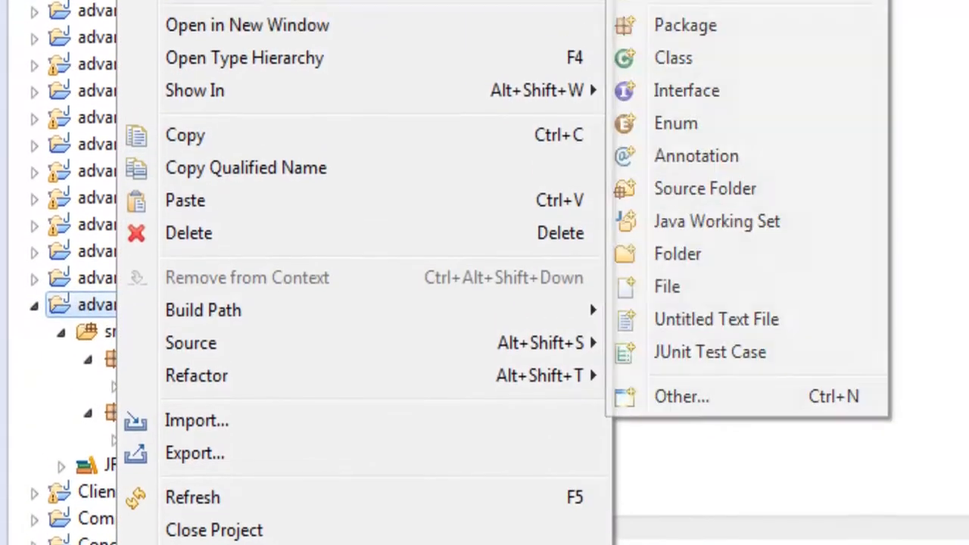
{"action": "left_click", "coordinate": [685, 25]}
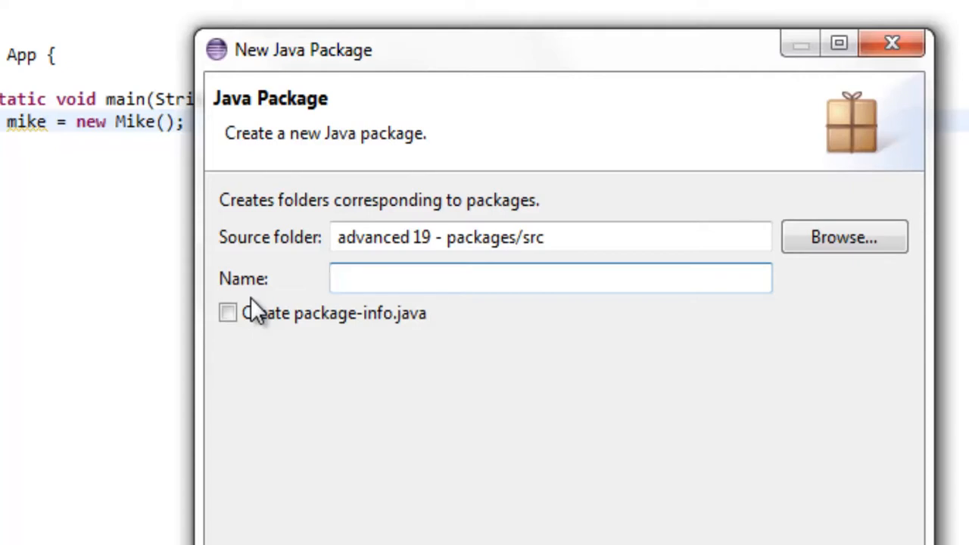
Step: Enter org.mcprogramming.hockey as the new package name, not yet confirmed
{"action": "left_click", "coordinate": [551, 279]}
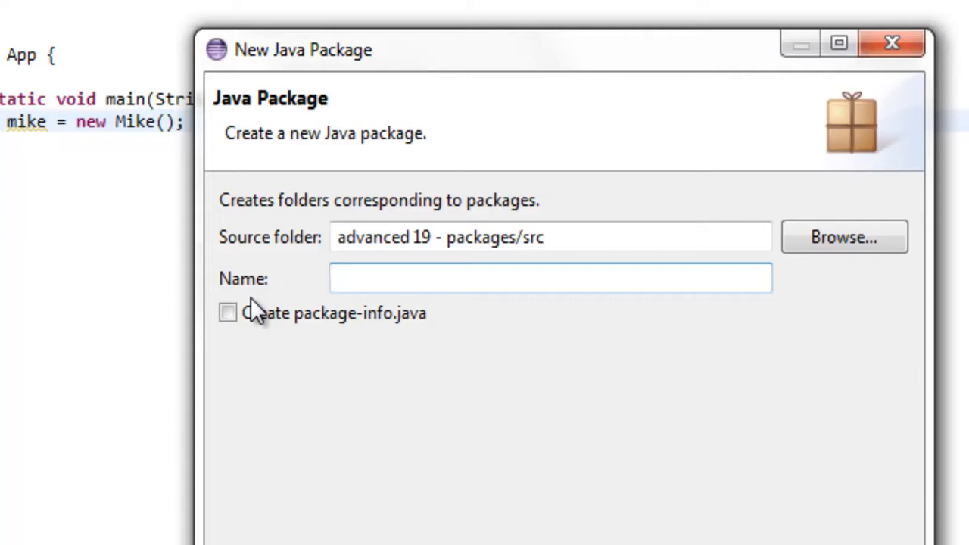
{"action": "left_click", "coordinate": [551, 279]}
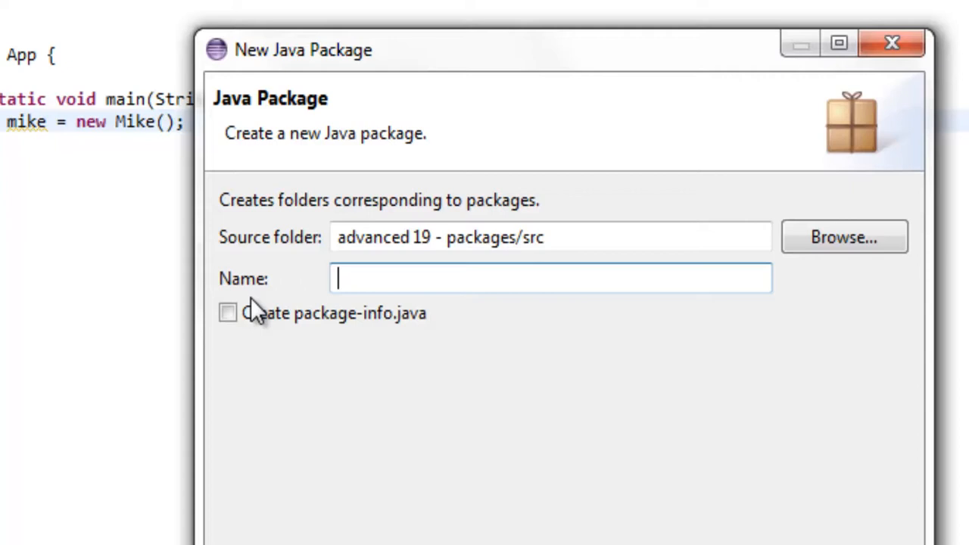
{"action": "type", "text": "o"}
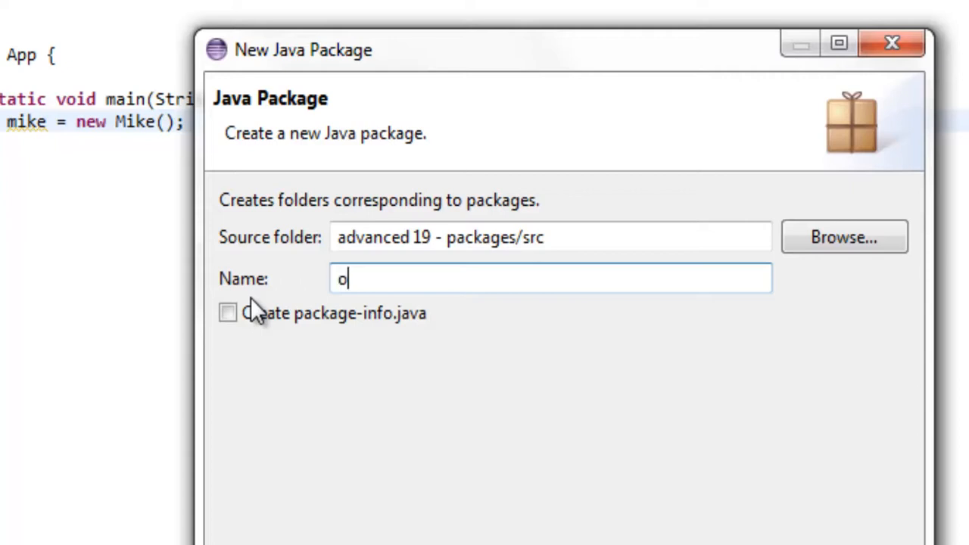
{"action": "type", "text": "rg.mc"}
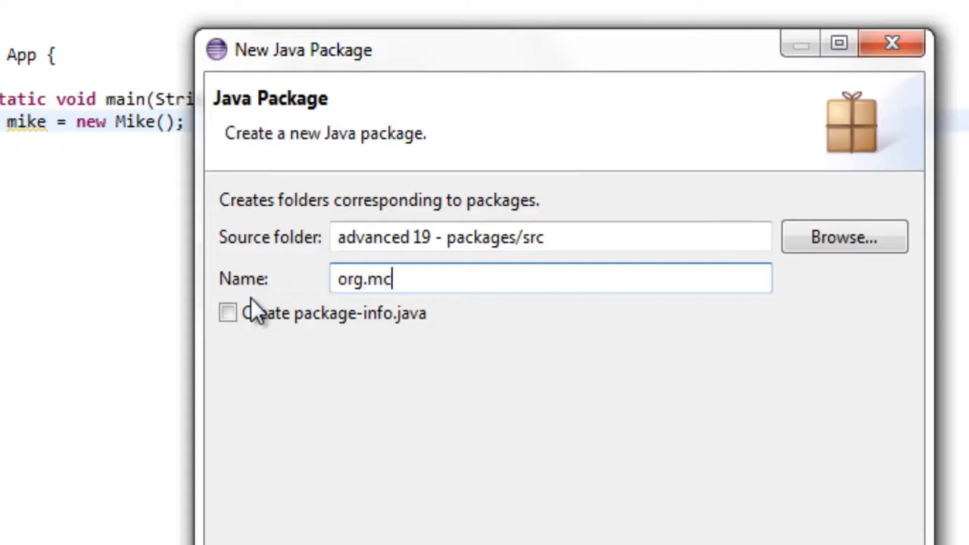
{"action": "type", "text": "programm"}
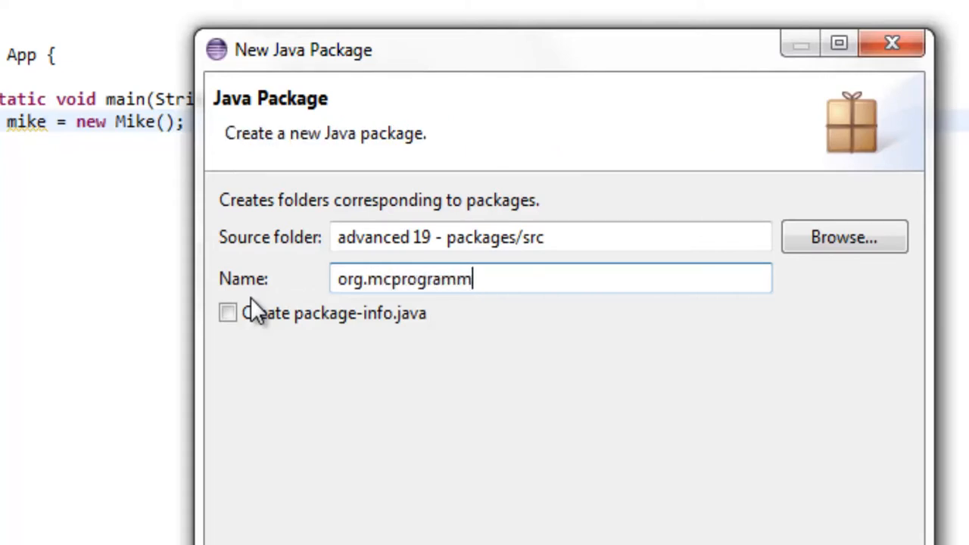
{"action": "type", "text": "ing."}
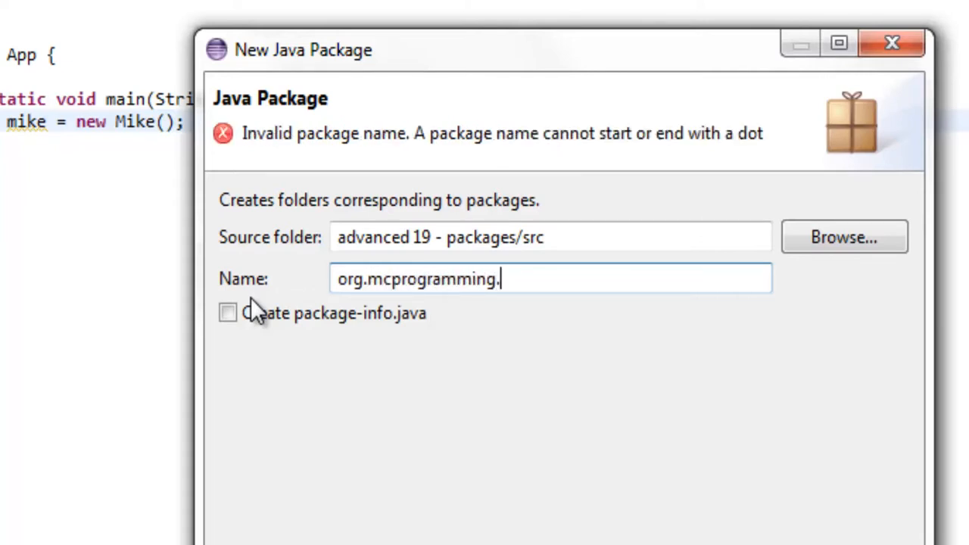
{"action": "type", "text": "hockey"}
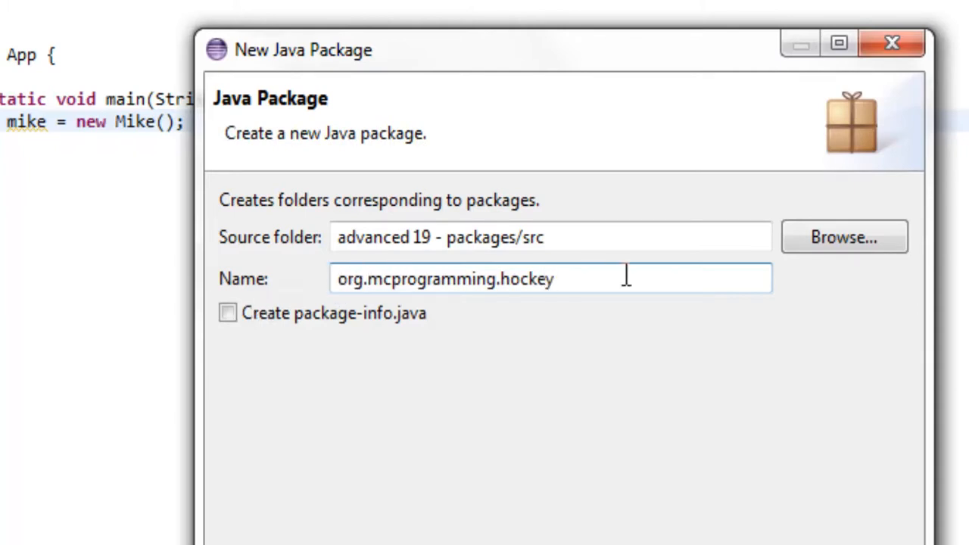
{"action": "left_click", "coordinate": [366, 278]}
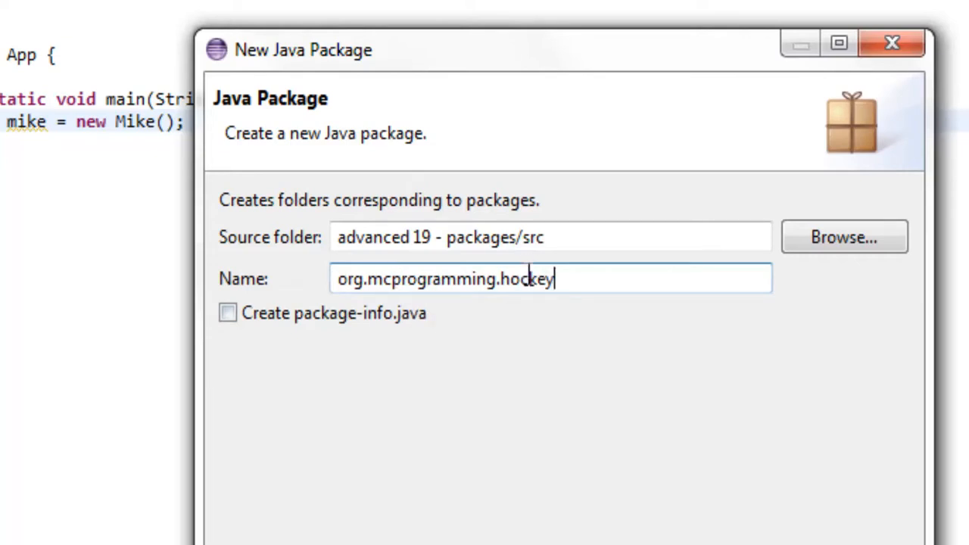
{"action": "mouse_move", "coordinate": [745, 287]}
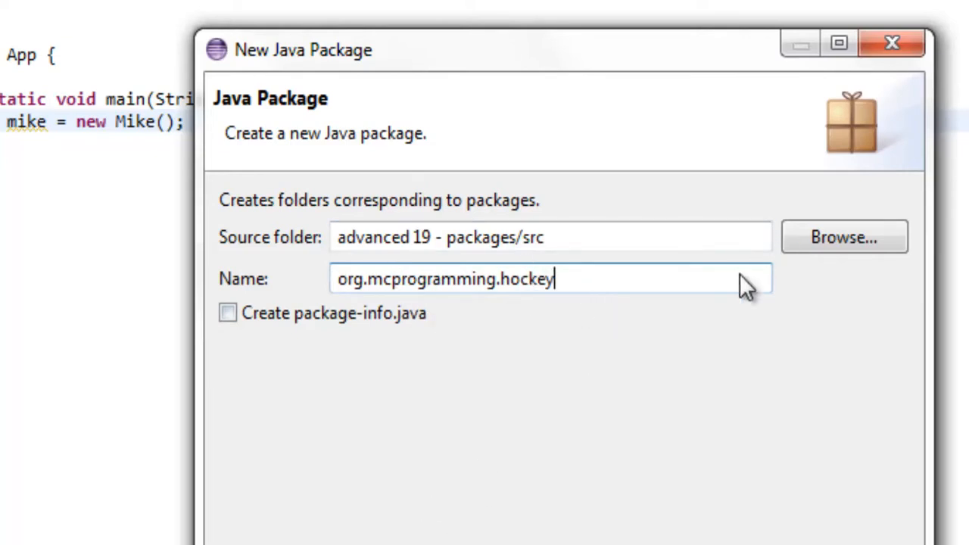
{"action": "mouse_move", "coordinate": [694, 477]}
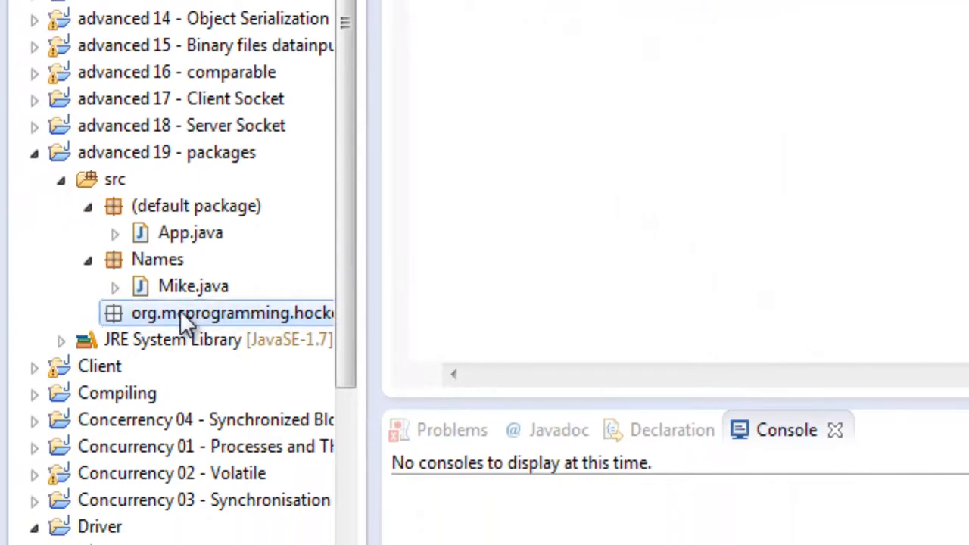
Step: Create a new class named Season in the org.mcprogramming.hockey package
{"action": "right_click", "coordinate": [230, 311]}
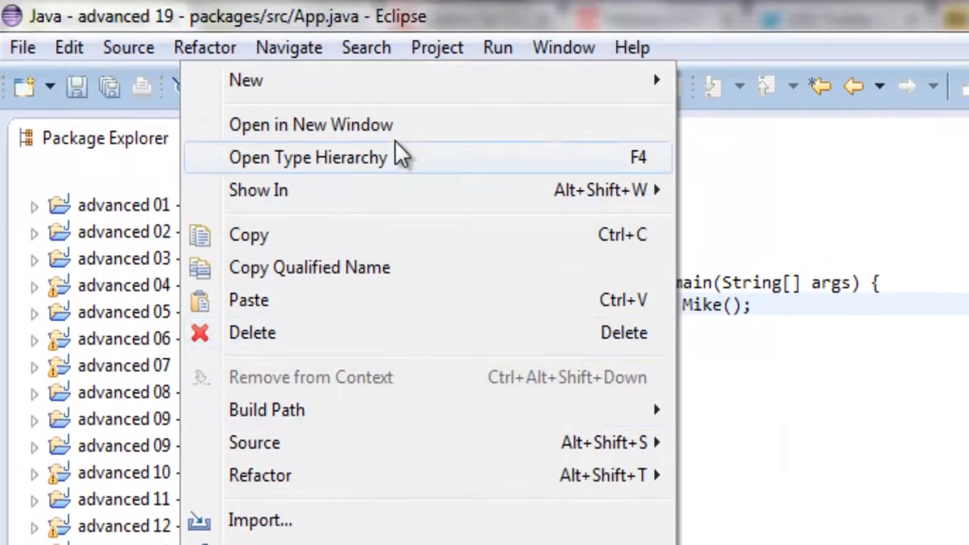
{"action": "mouse_move", "coordinate": [246, 80]}
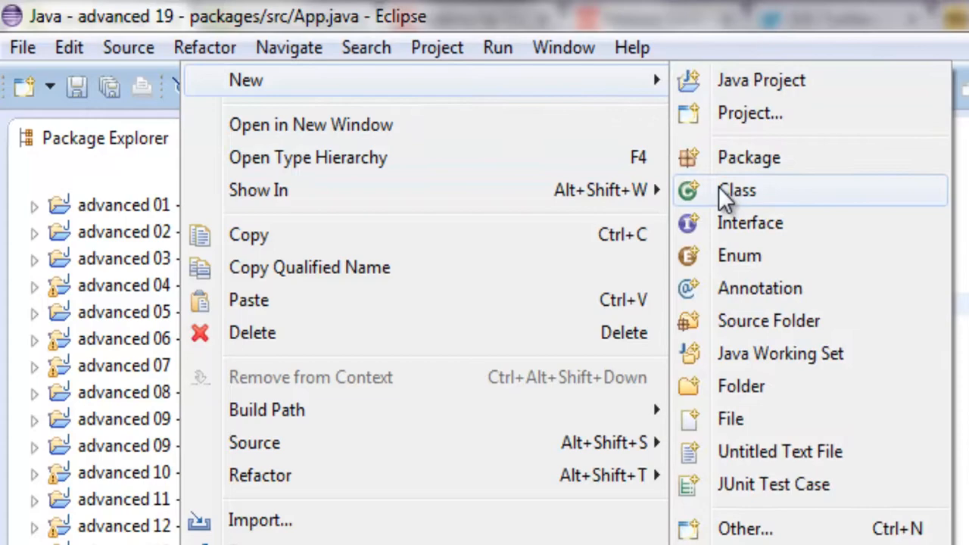
{"action": "left_click", "coordinate": [736, 191]}
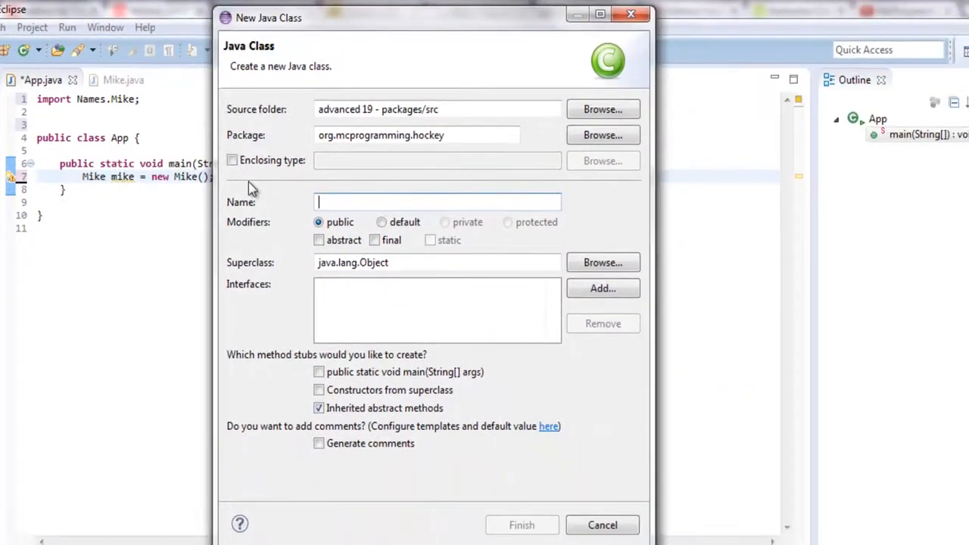
{"action": "type", "text": "Season"}
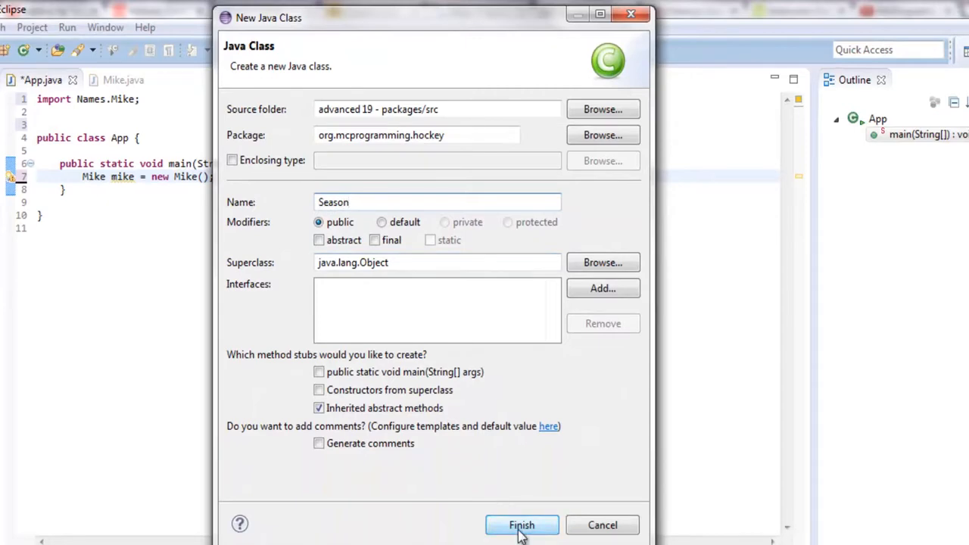
{"action": "left_click", "coordinate": [521, 524]}
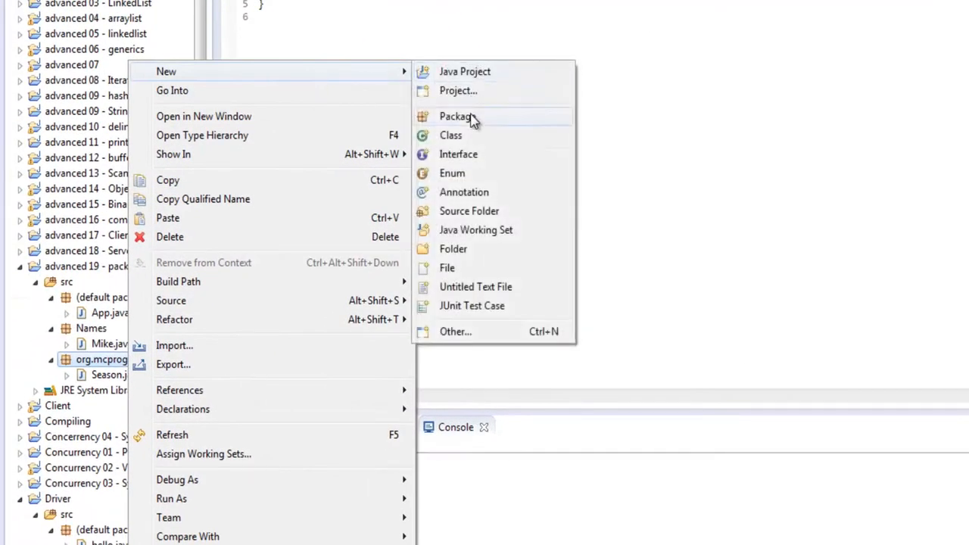
Step: Create a second class named Teams in the same hockey package
{"action": "left_click", "coordinate": [451, 134]}
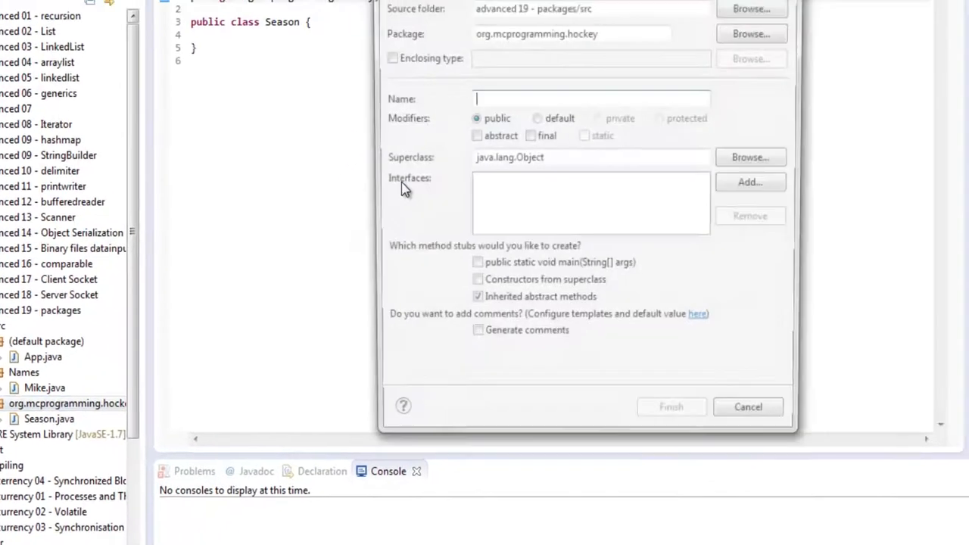
{"action": "type", "text": "Teams"}
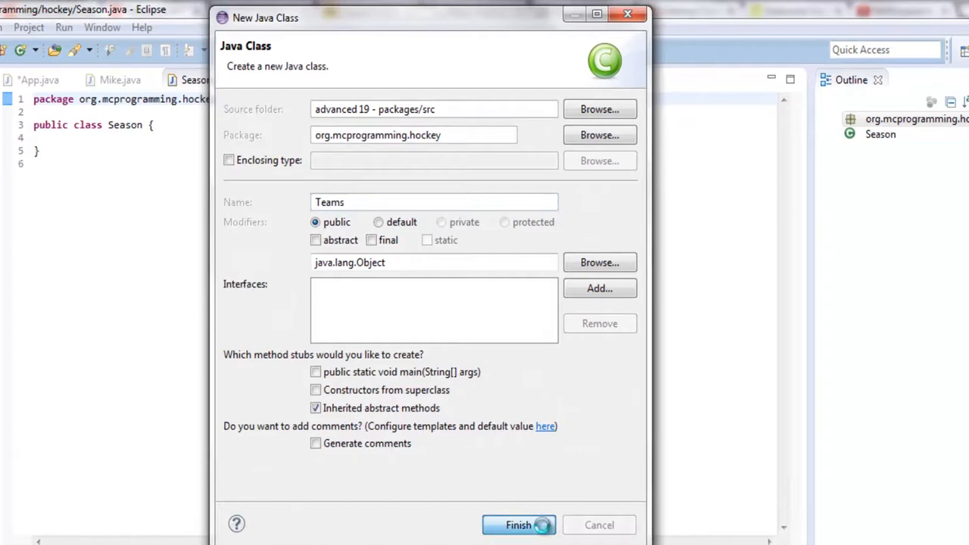
{"action": "left_click", "coordinate": [518, 524]}
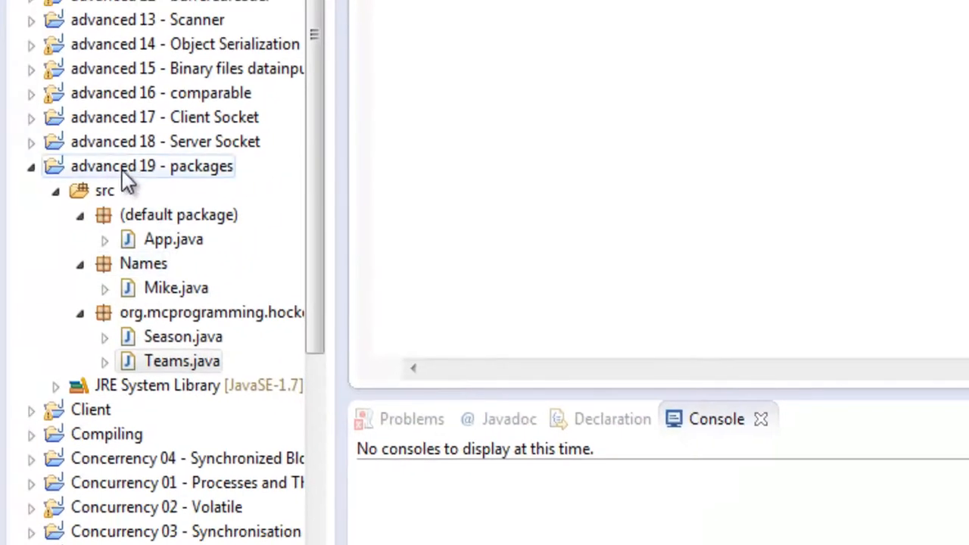
{"action": "left_click", "coordinate": [182, 336]}
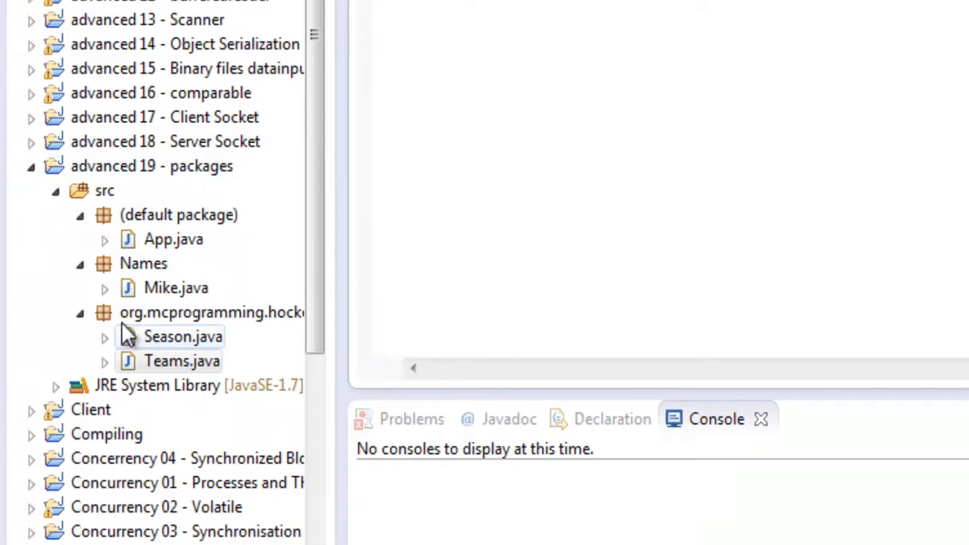
{"action": "left_click", "coordinate": [212, 312]}
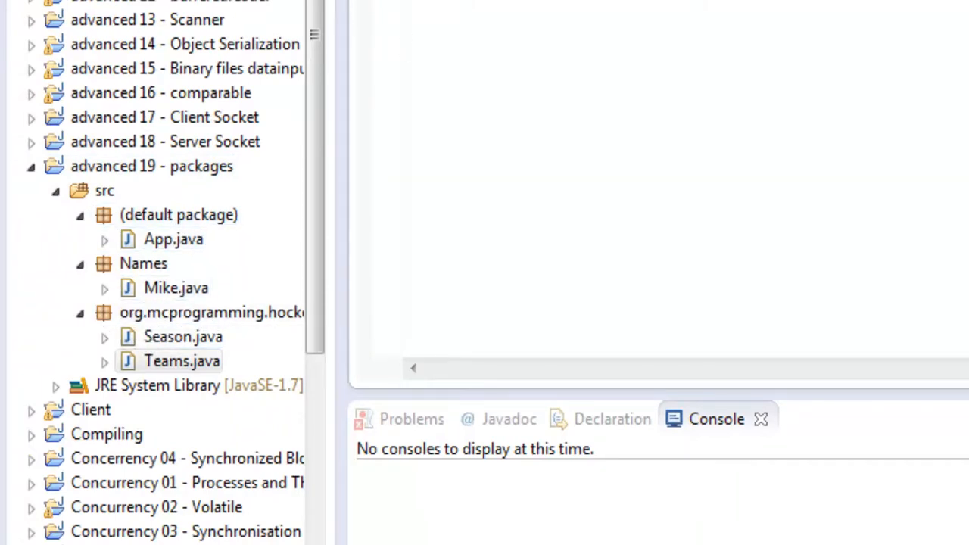
Step: In App.java add 'Teams caps = new Teams();' and import org.mcprogramming.hockey.Teams via quick fix
{"action": "double_click", "coordinate": [172, 239]}
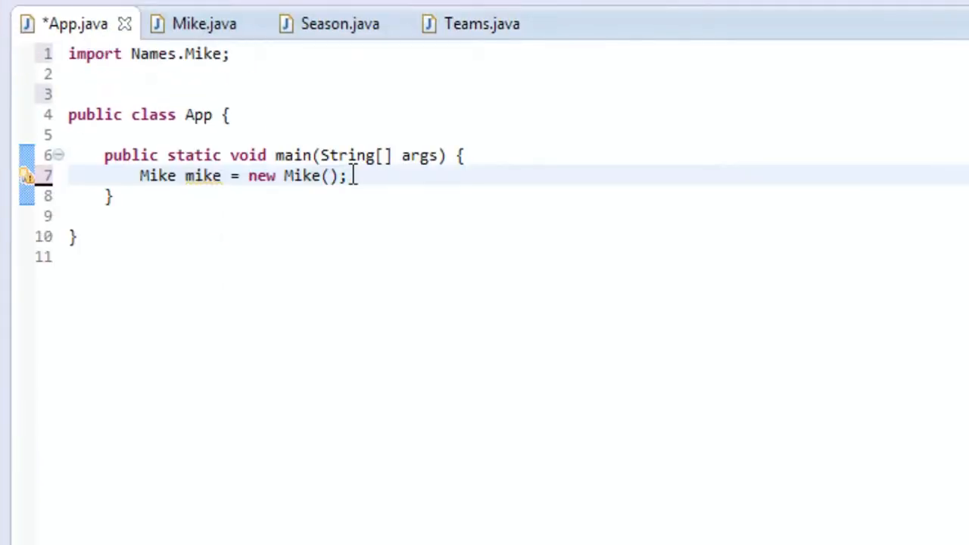
{"action": "type", "text": "Team"}
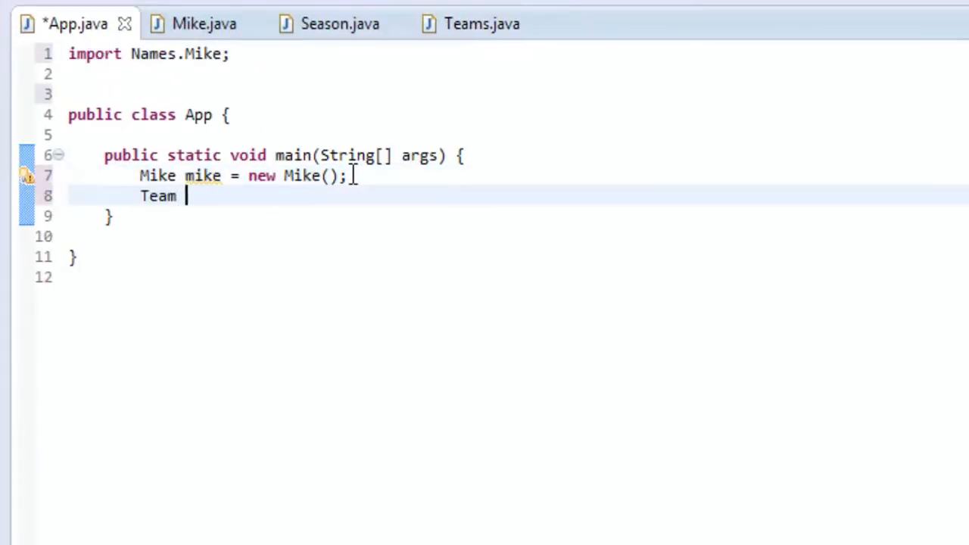
{"action": "type", "text": "caps = new"}
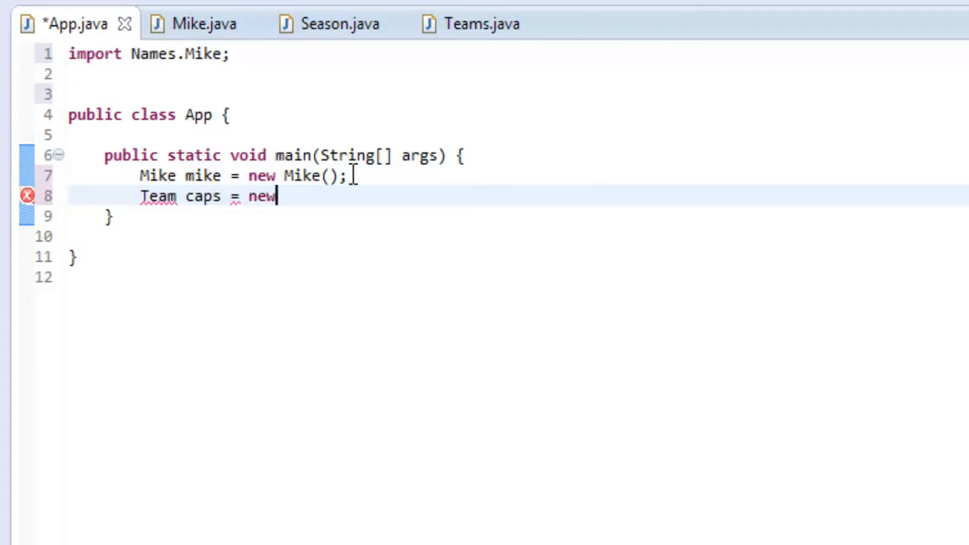
{"action": "type", "text": "T"}
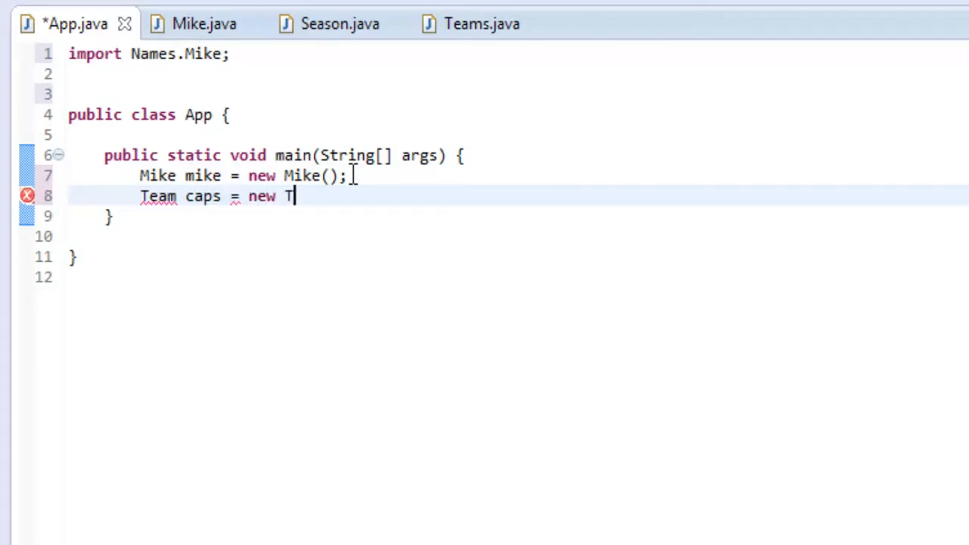
{"action": "type", "text": "eam();"}
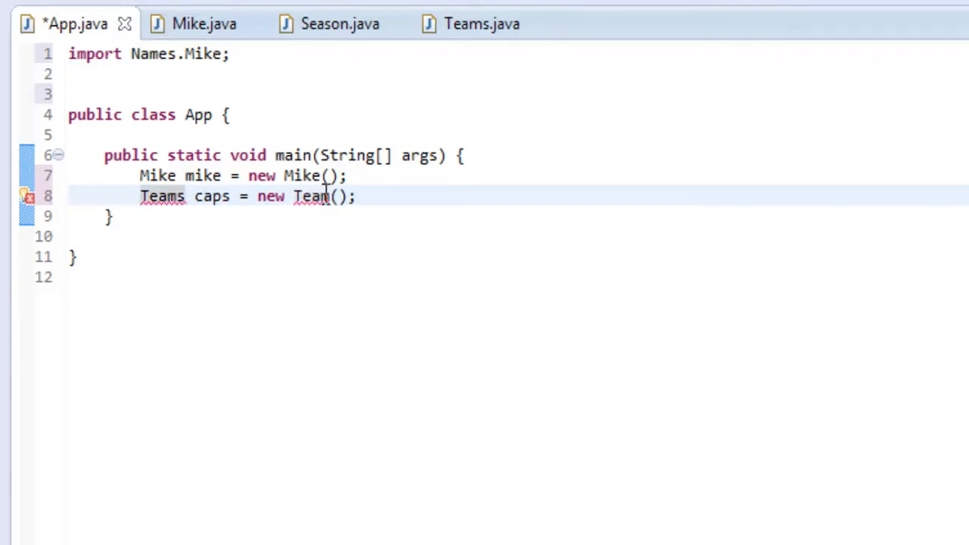
{"action": "type", "text": "s"}
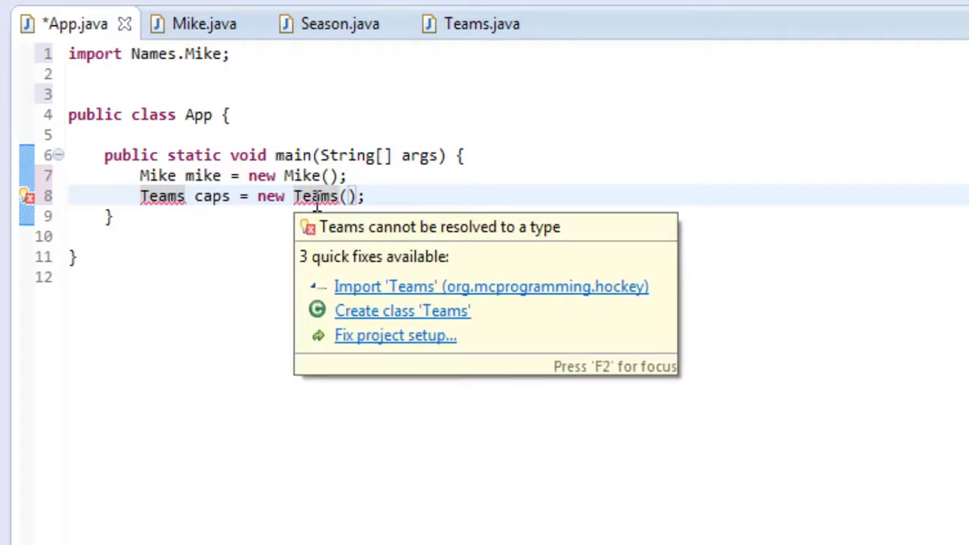
{"action": "left_click", "coordinate": [490, 287]}
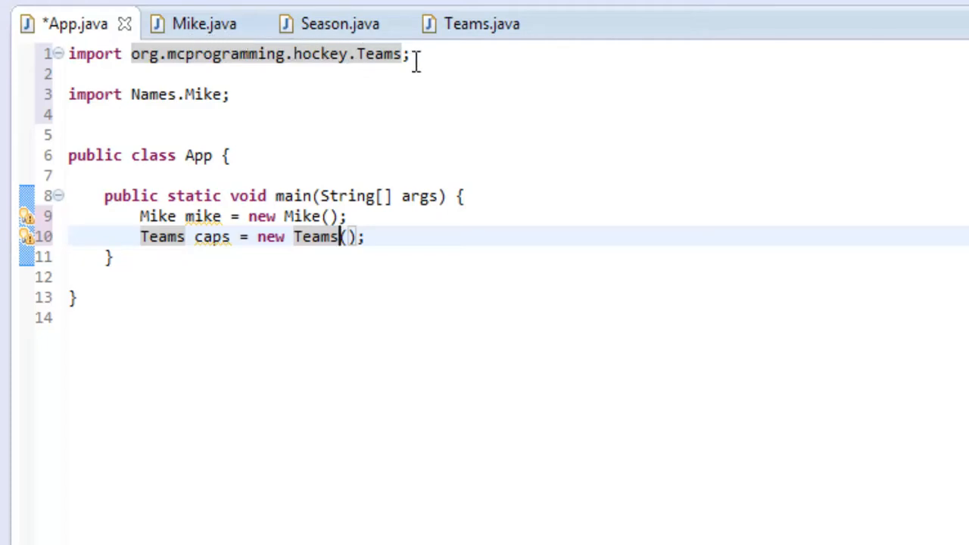
{"action": "mouse_move", "coordinate": [379, 54]}
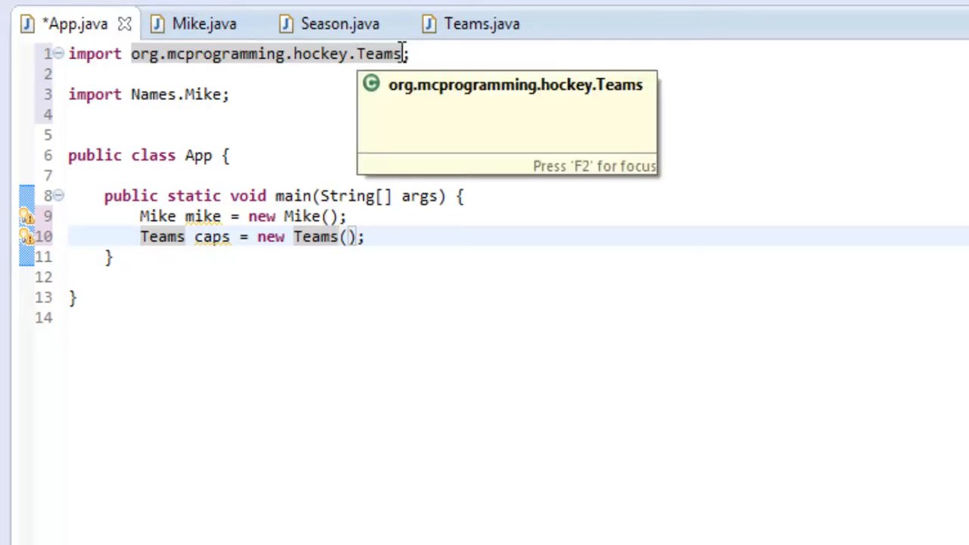
{"action": "mouse_move", "coordinate": [362, 54]}
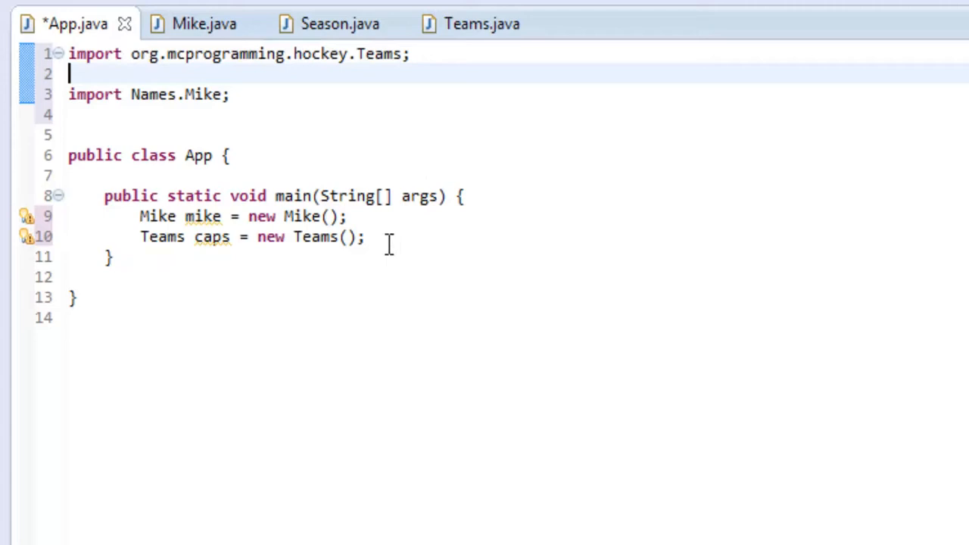
Step: Write 'Scanner scan = new Scanner(System.in);' below the Teams declaration
{"action": "type", "text": "s"}
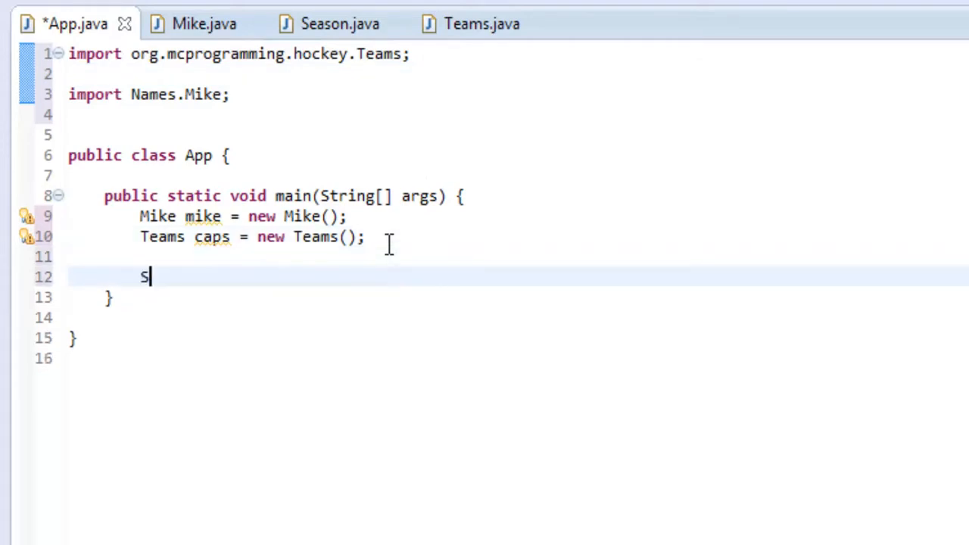
{"action": "type", "text": "canner sca"}
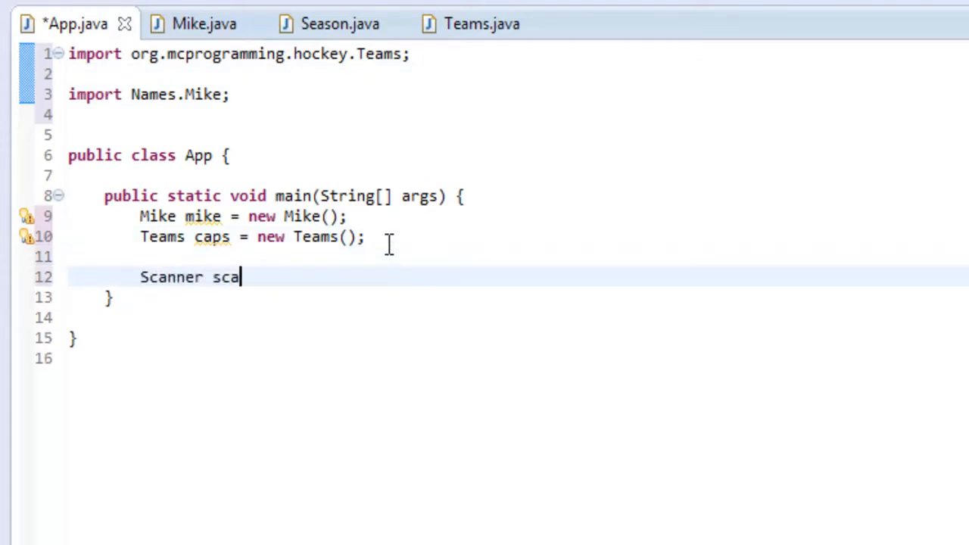
{"action": "type", "text": "n ="}
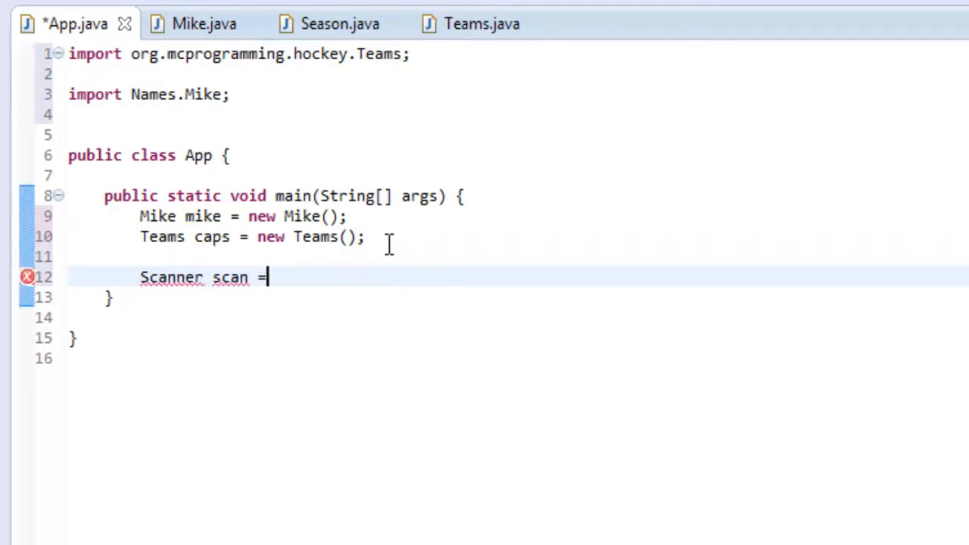
{"action": "type", "text": "new Scanne"}
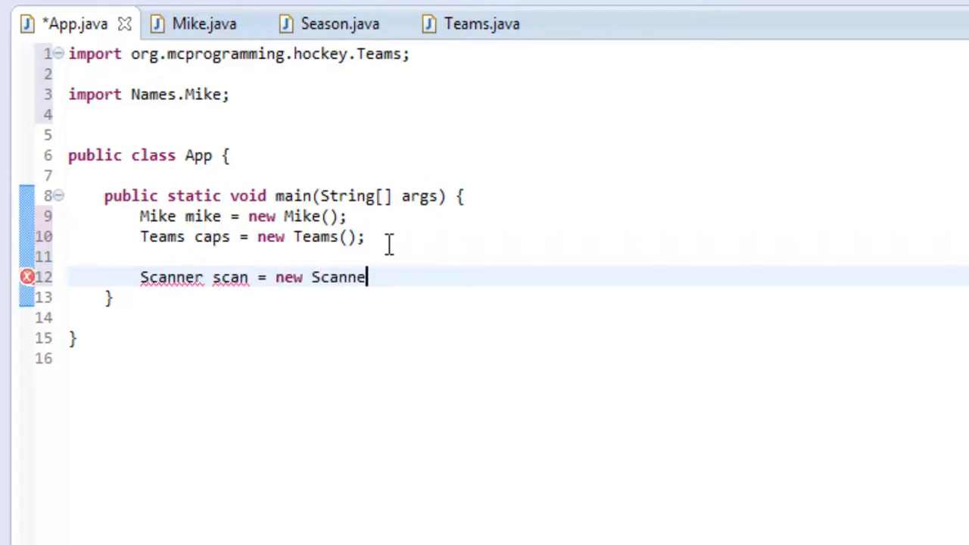
{"action": "type", "text": "(S"}
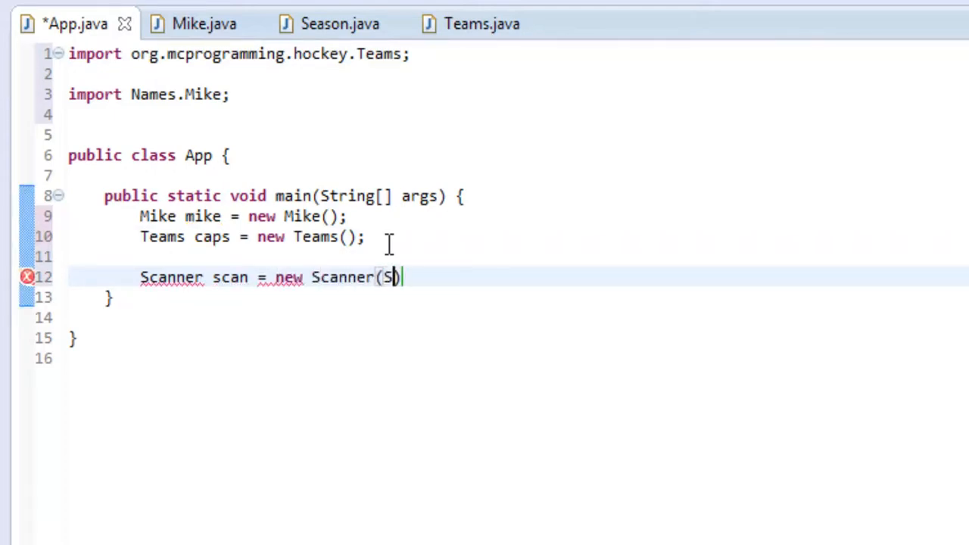
{"action": "type", "text": "ystem.in"}
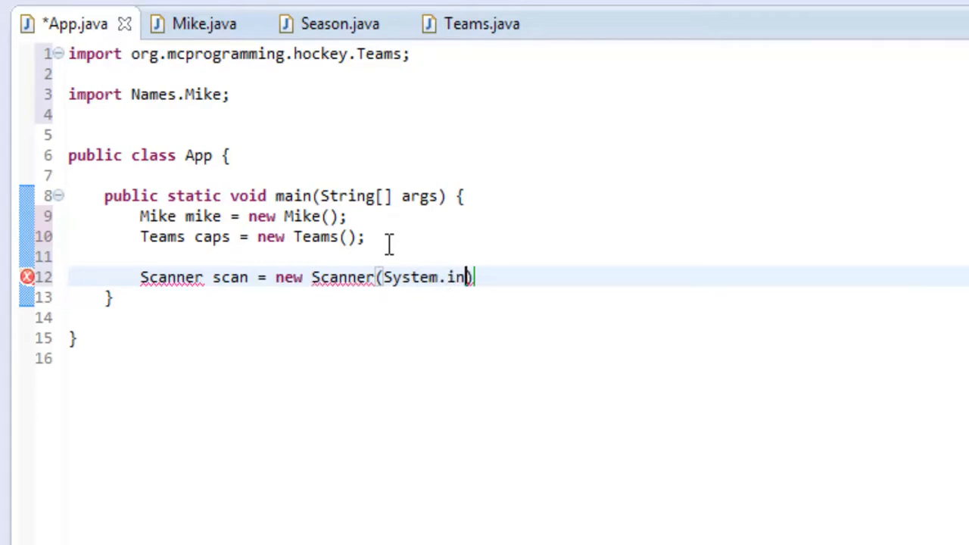
{"action": "type", "text": ";"}
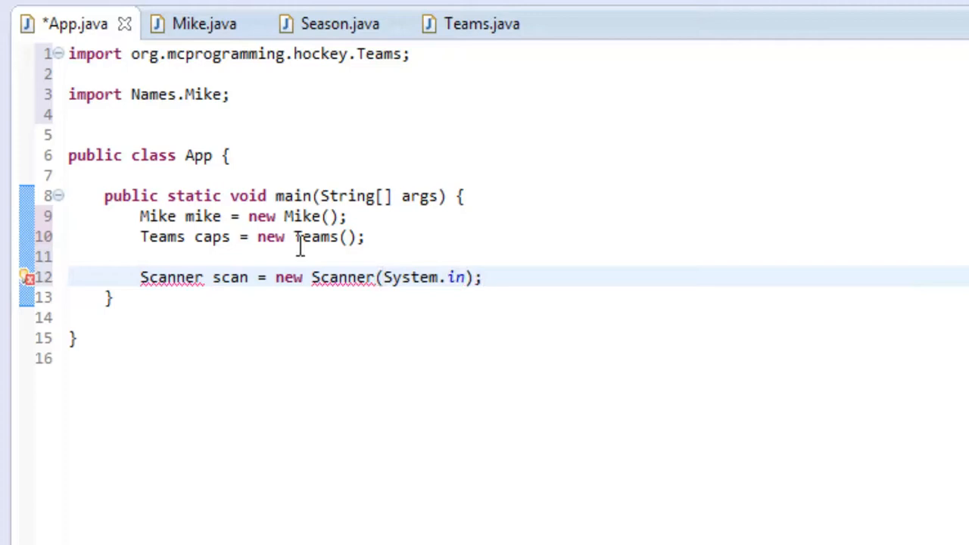
Step: Resolve the Scanner error by importing java.util.Scanner via quick fix
{"action": "left_click", "coordinate": [170, 276]}
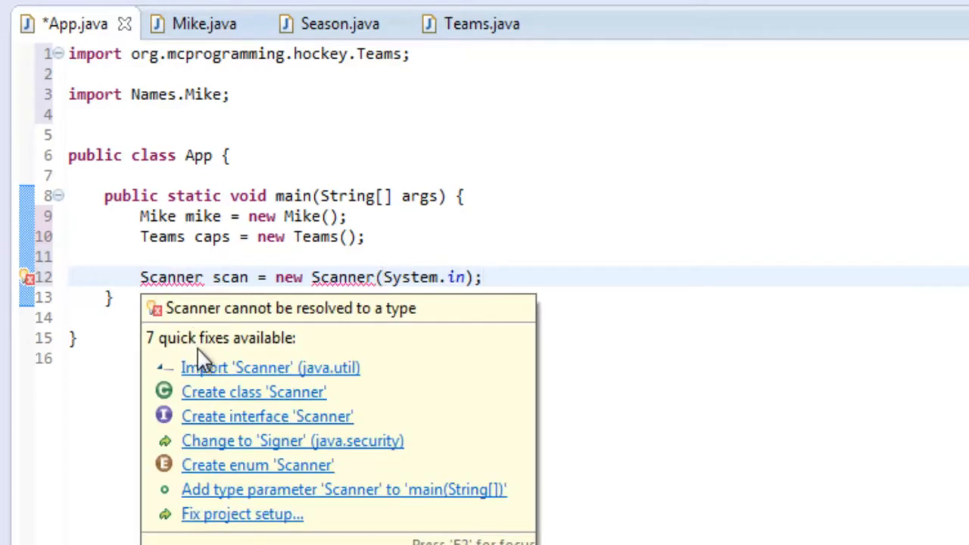
{"action": "left_click", "coordinate": [270, 368]}
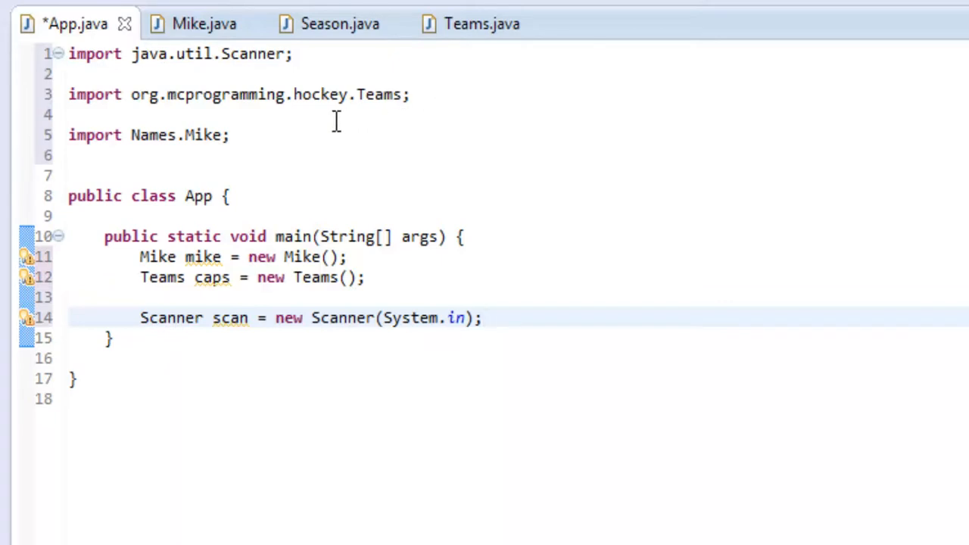
{"action": "mouse_move", "coordinate": [418, 59]}
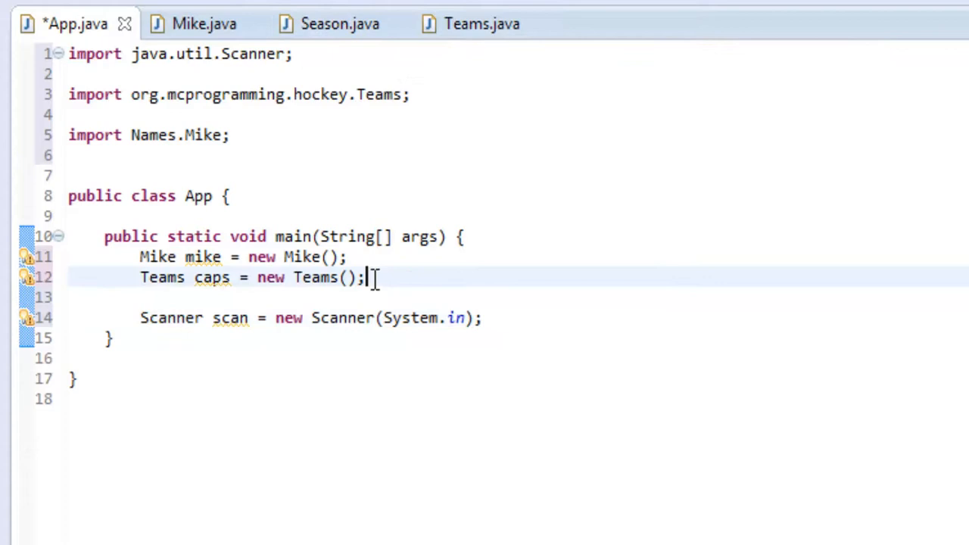
Step: Add 'Season season = new Season();' to main in App.java
{"action": "type", "text": "Seaso"}
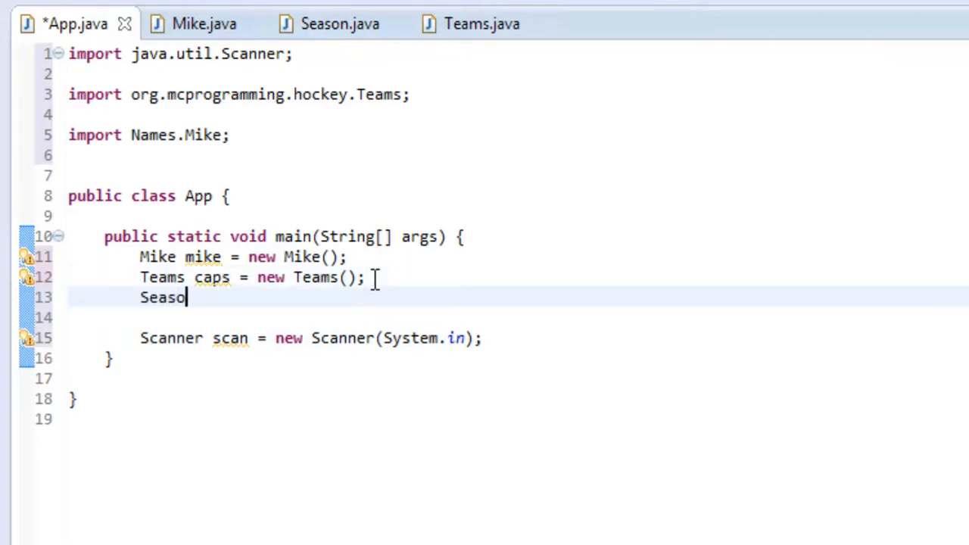
{"action": "type", "text": "n season"}
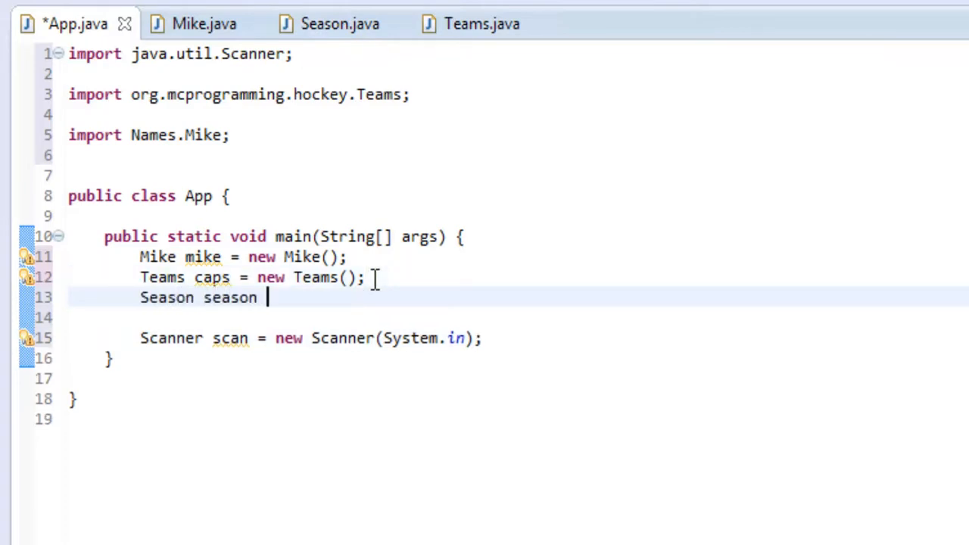
{"action": "type", "text": "= new Se"}
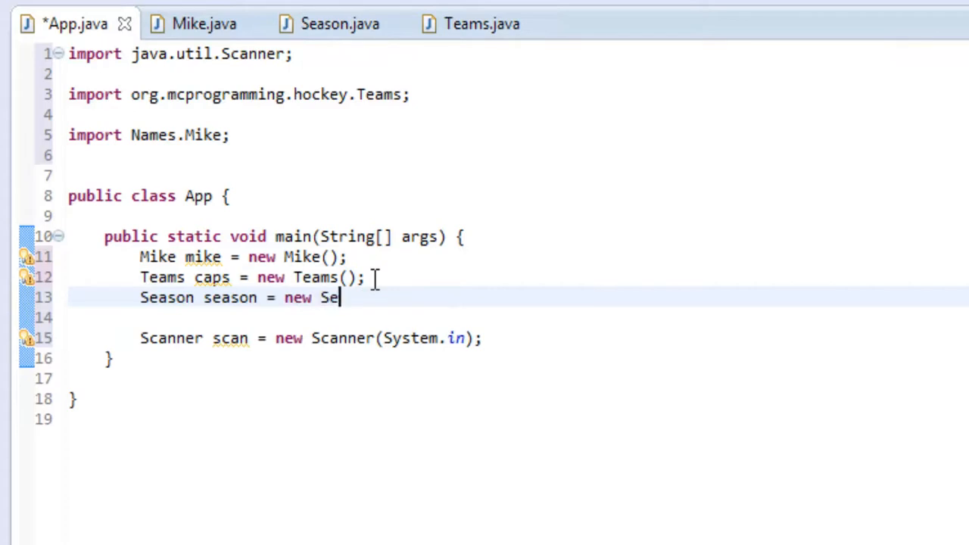
{"action": "type", "text": "ason"}
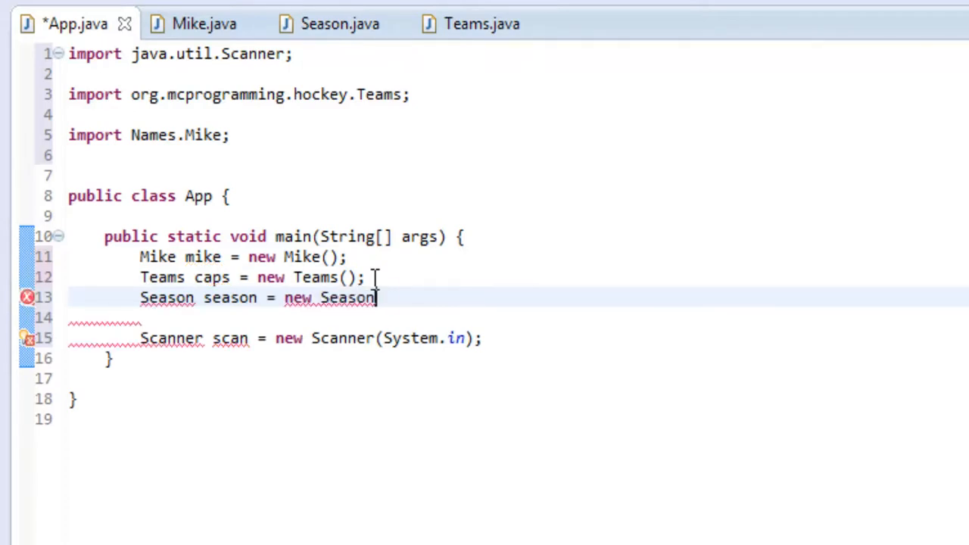
{"action": "type", "text": "();"}
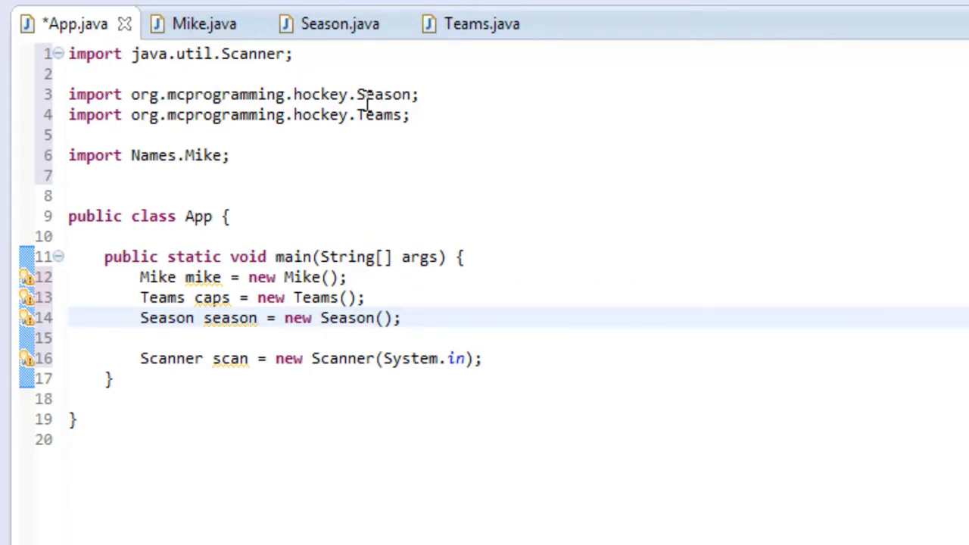
{"action": "mouse_move", "coordinate": [330, 155]}
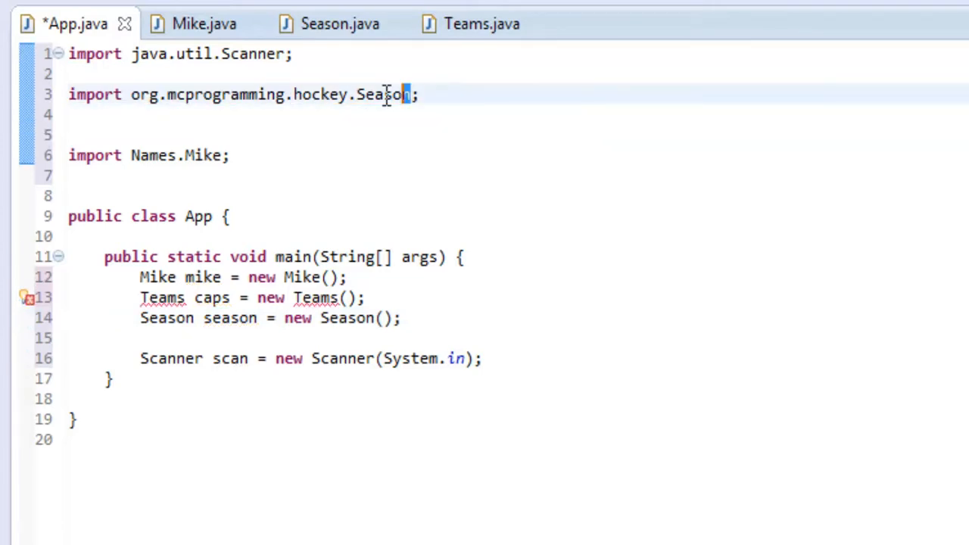
Step: Replace Season in the hockey import with * so it becomes org.mcprogramming.hockey.*
{"action": "double_click", "coordinate": [385, 94]}
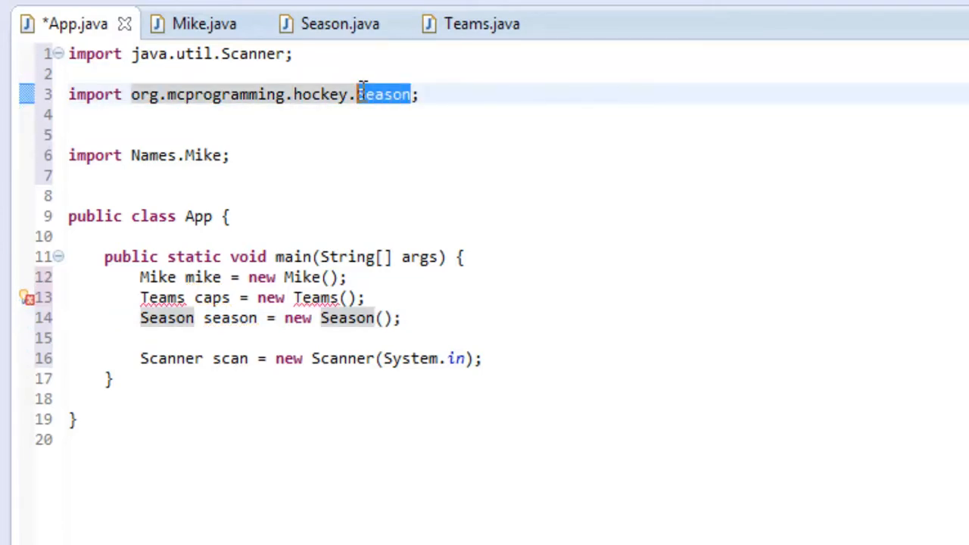
{"action": "type", "text": "*"}
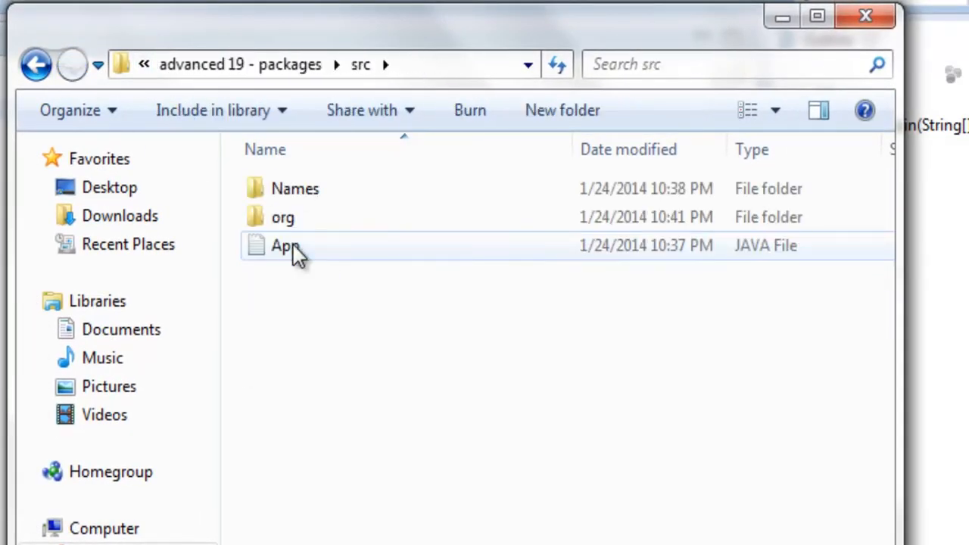
{"action": "mouse_move", "coordinate": [283, 218]}
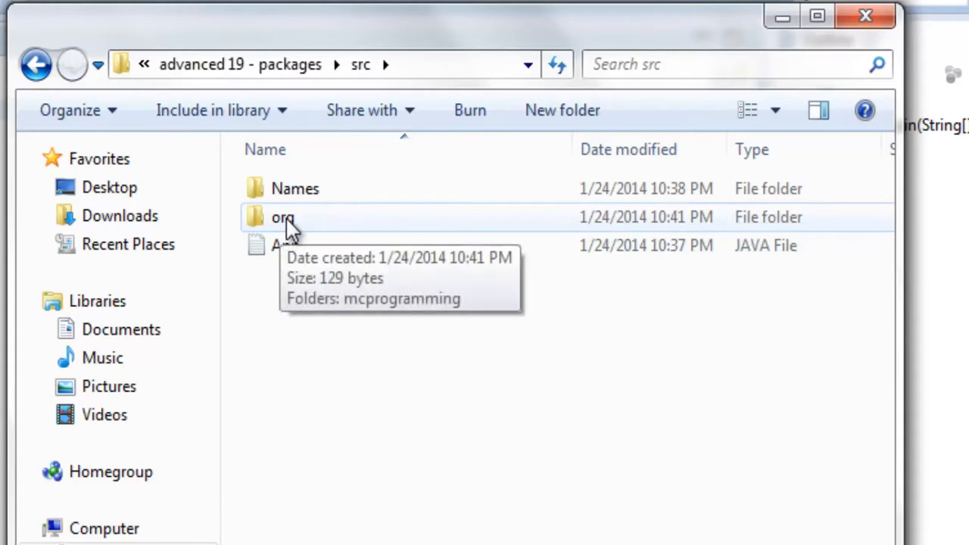
Step: Navigate from src into org and mcprogramming toward the hockey folder with Season and Teams
{"action": "double_click", "coordinate": [282, 218]}
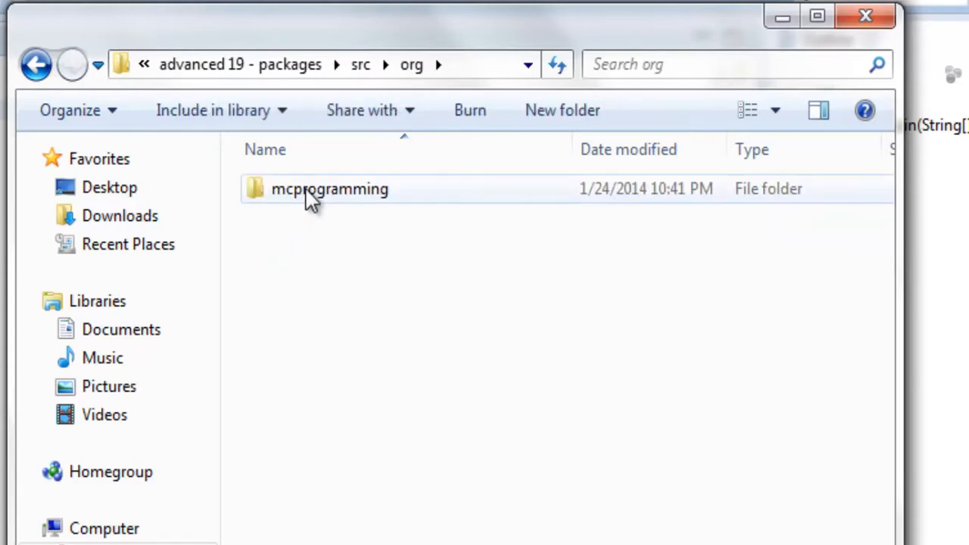
{"action": "double_click", "coordinate": [330, 187]}
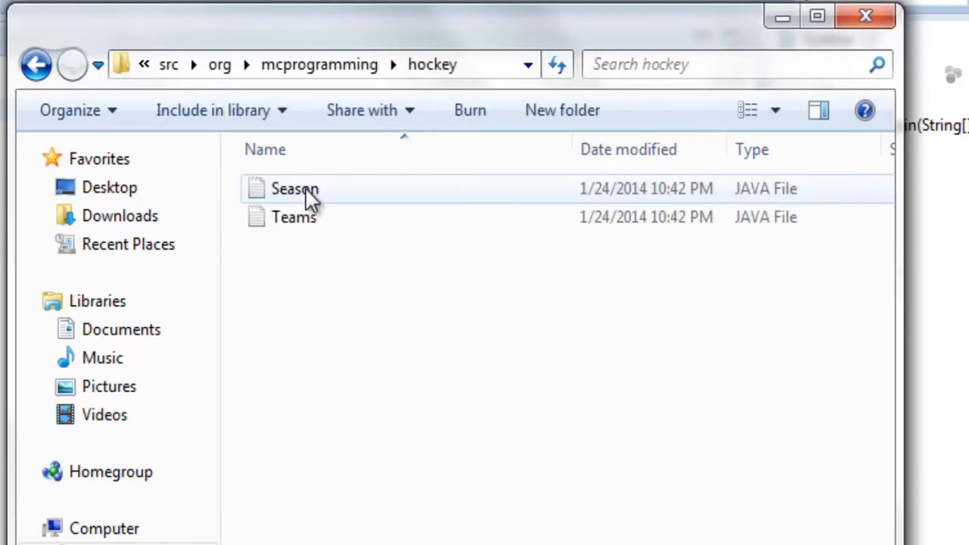